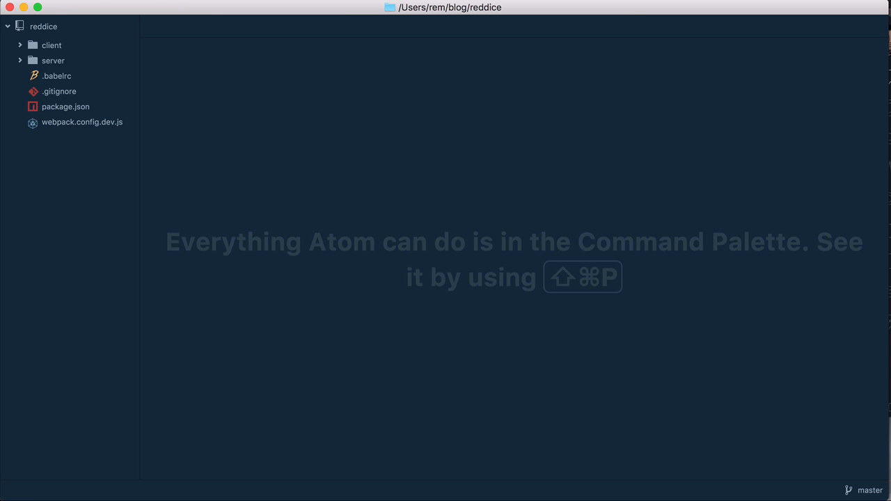
Open SignupForm.js and have onSubmit call axios.post('/api/users', { user: this.state })
text(sigup)
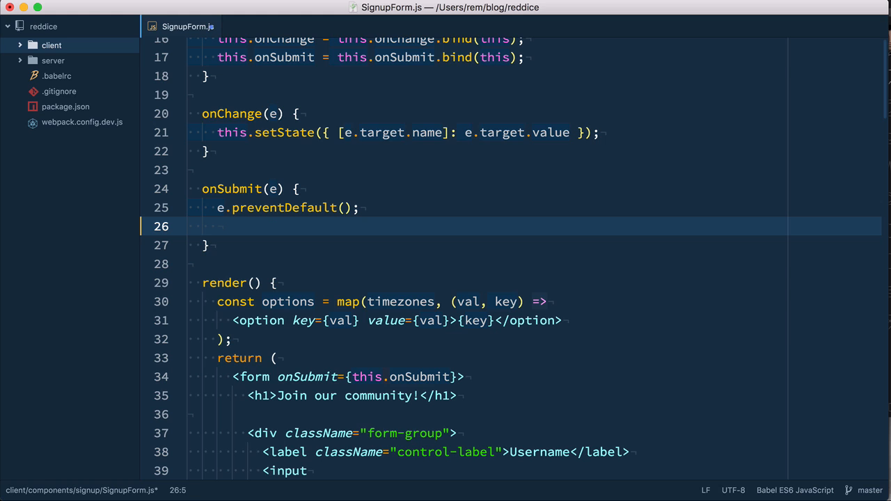
text(axios.)
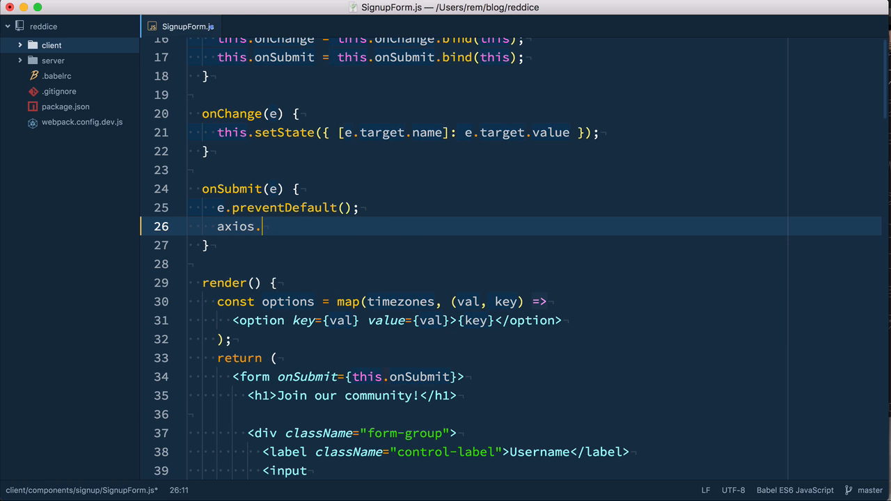
text(post('/'))
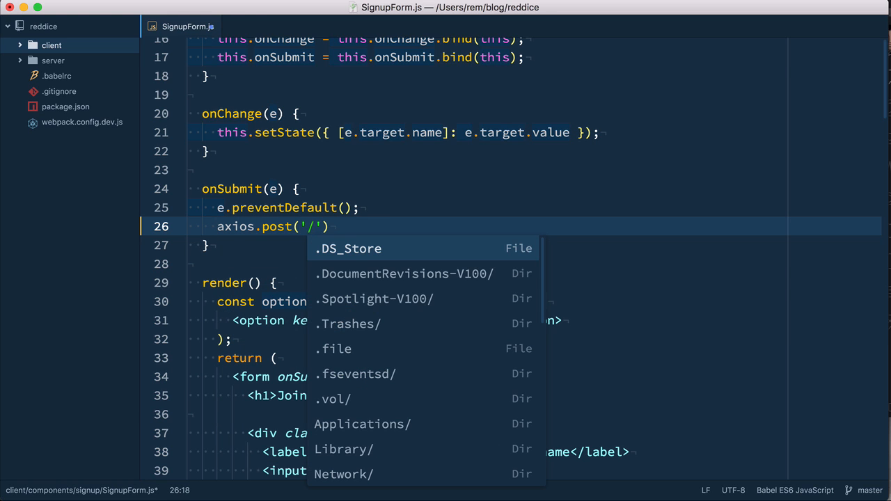
text(api/user)
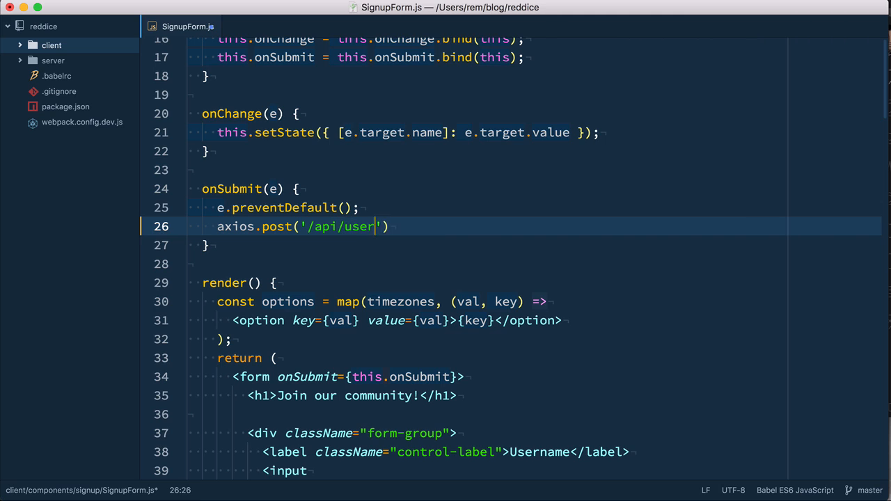
text(s',)
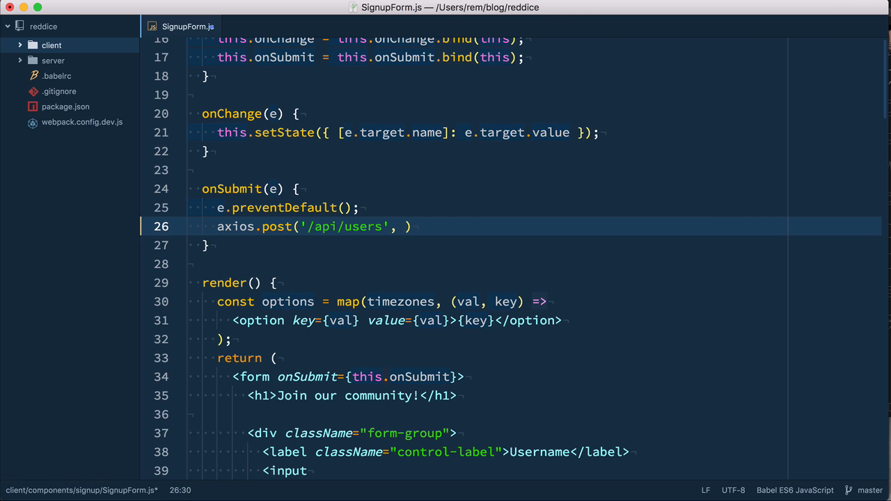
text({ user: tth)
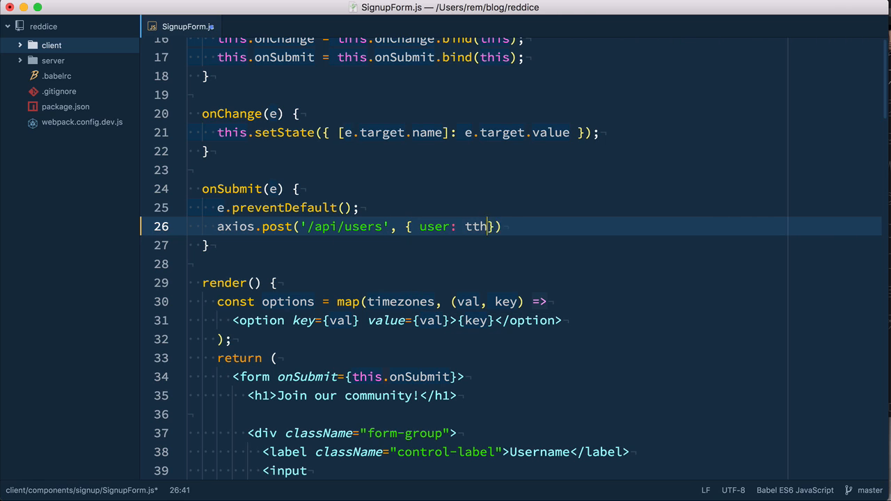
text(his.state)
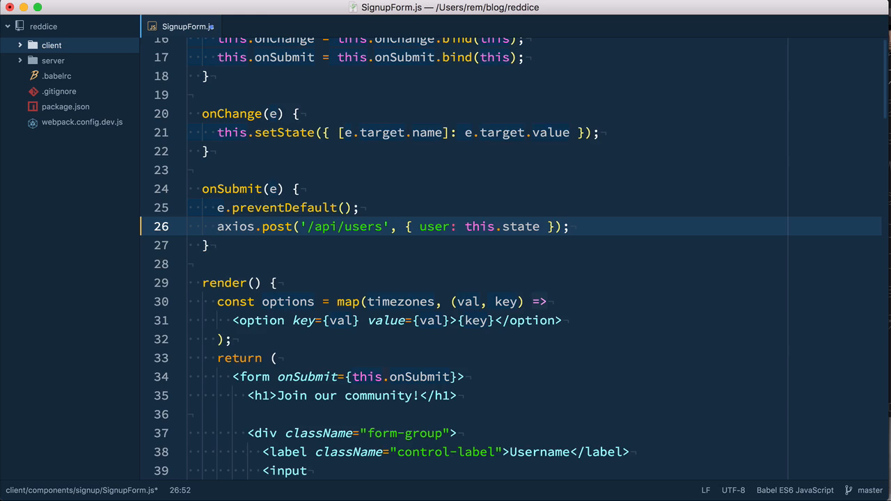
Add import axios from 'axios' after the lodash import at the top
scroll(up, 3)
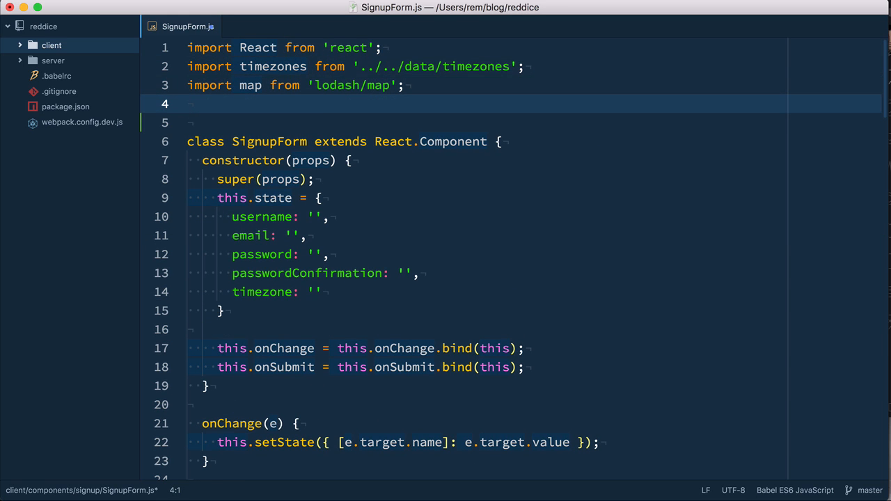
text(import axios fr)
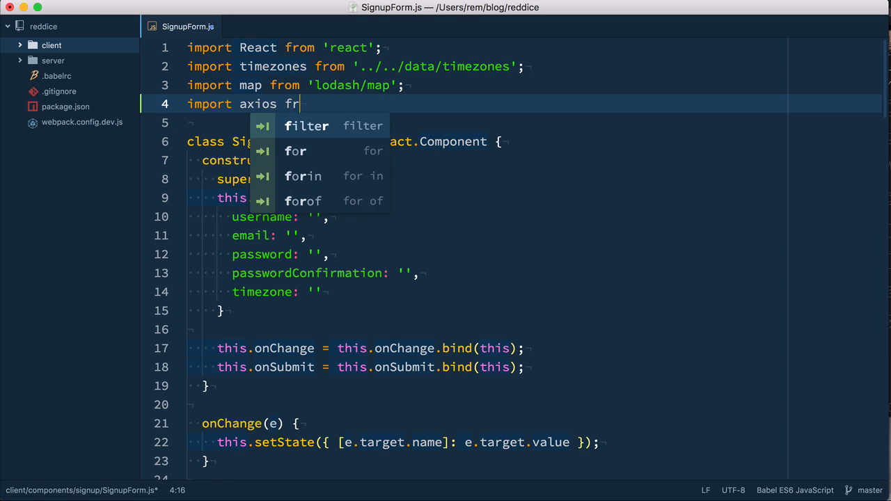
text(om 'axios')
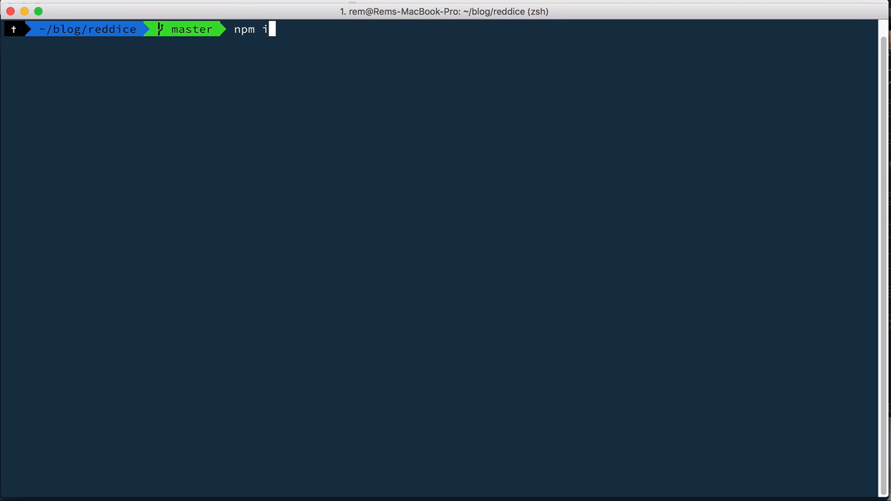
Run npm install --save axios, then start the server with npm run server
text(nstall --save axi)
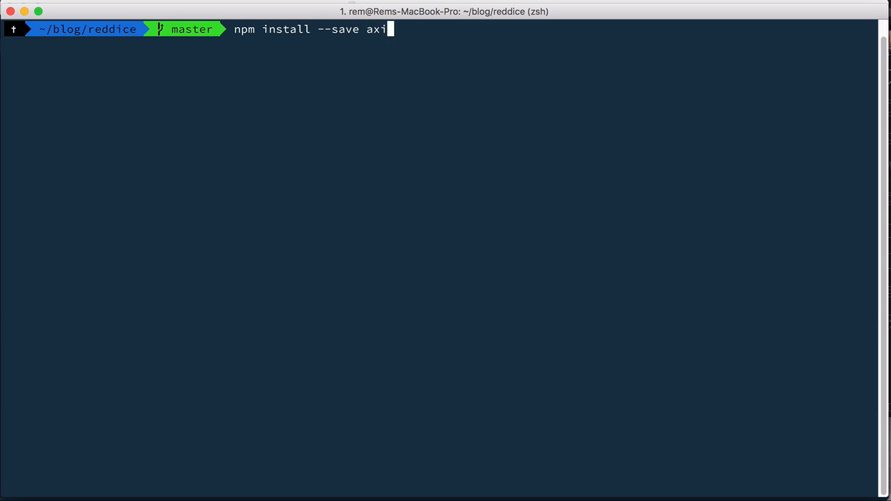
key(Return)
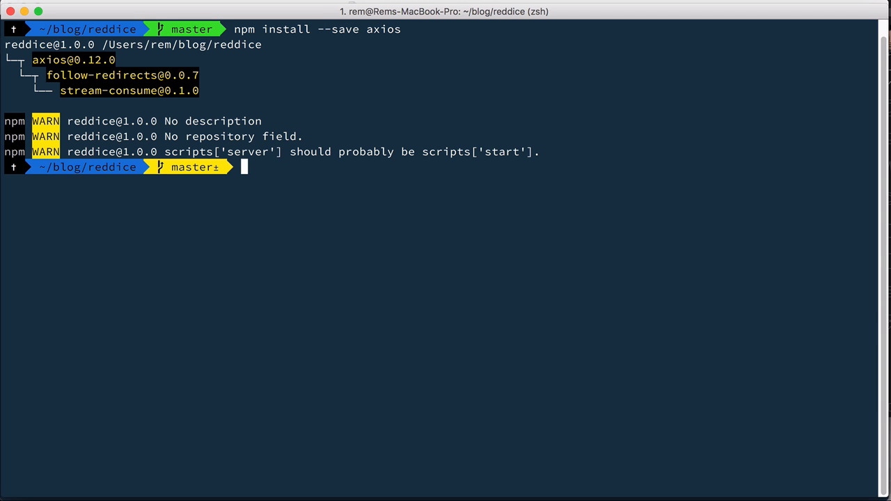
text(npm run server)
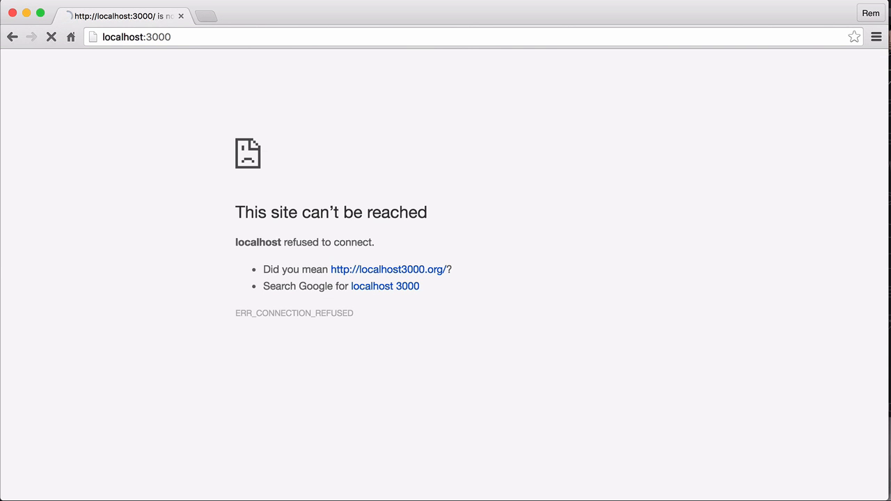
Reload localhost:3000, go to the Sign up page and show the developer console
click(51, 37)
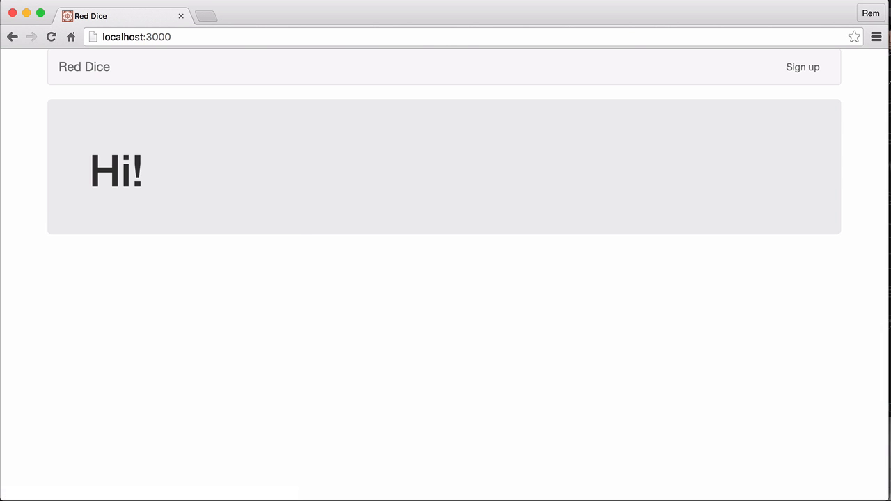
click(803, 66)
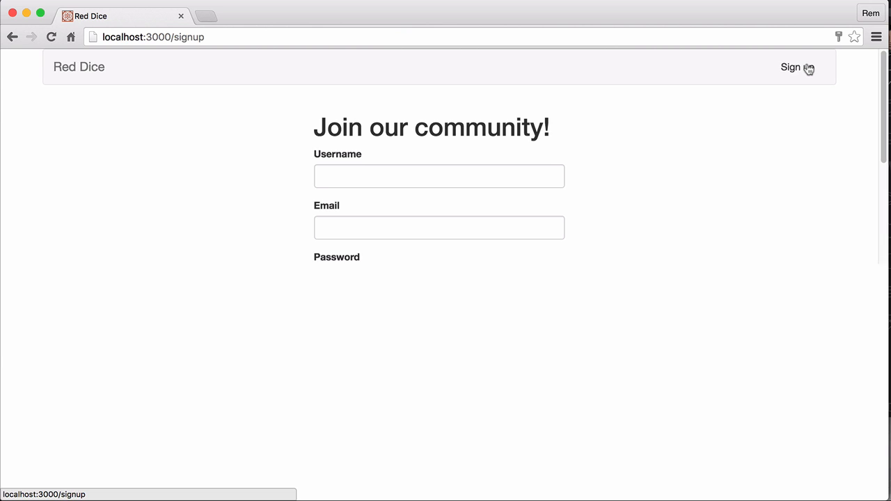
key(F12)
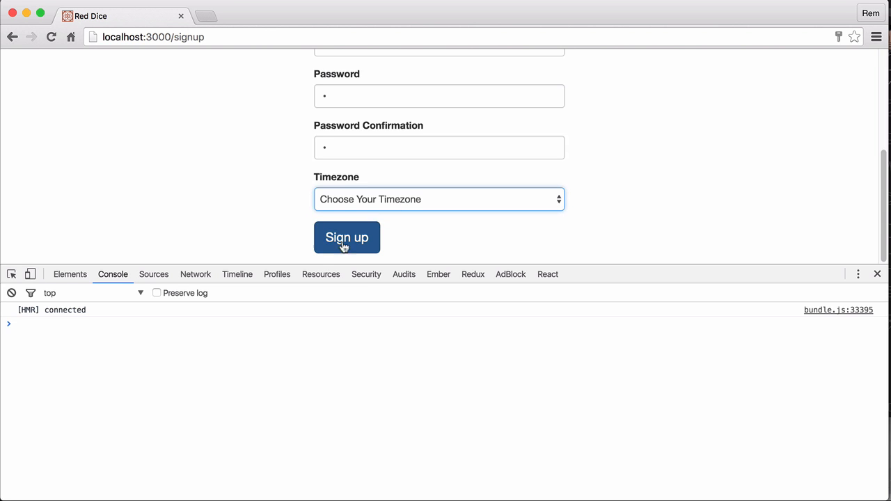
Submit the signup form and inspect the 404 users request's headers and user payload in Network
click(346, 237)
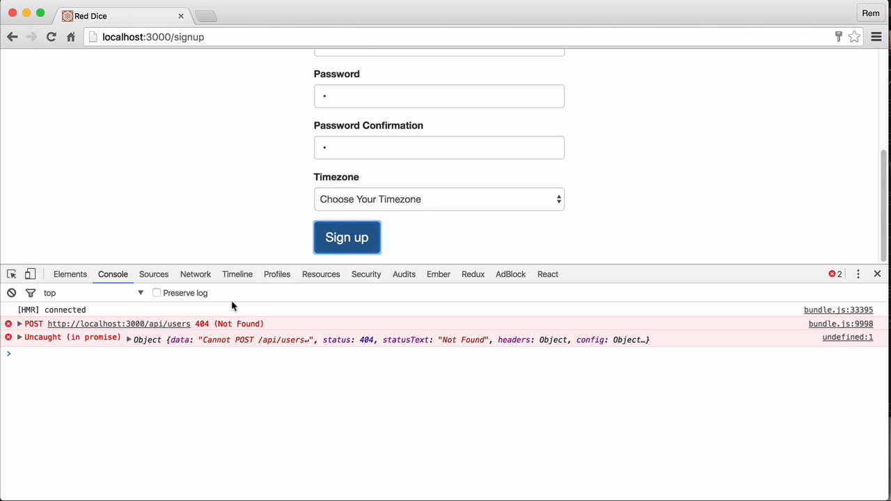
click(195, 274)
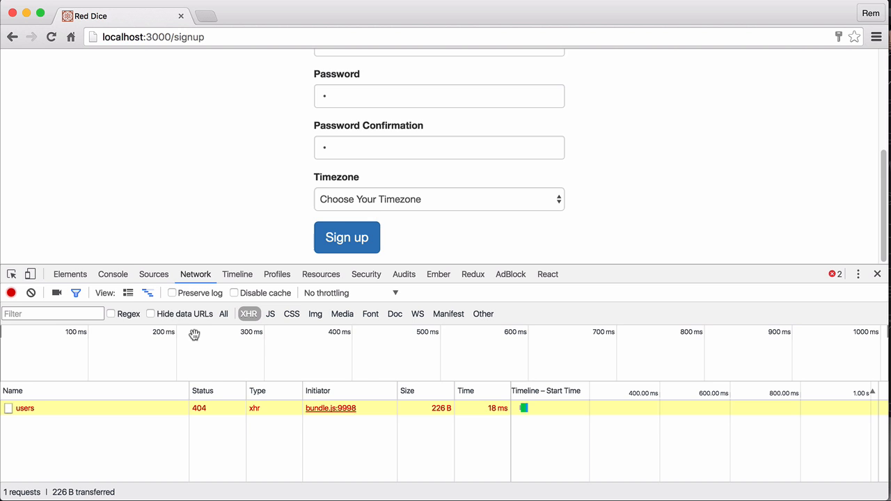
click(25, 408)
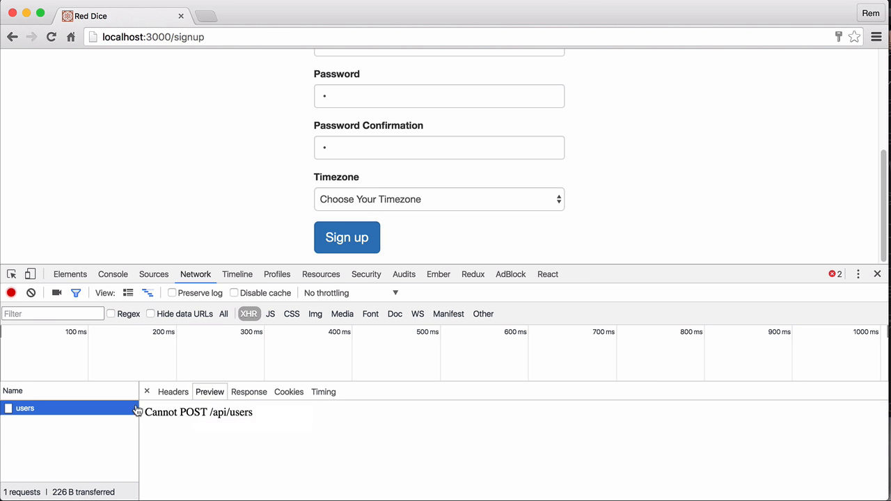
mouse_move(185, 451)
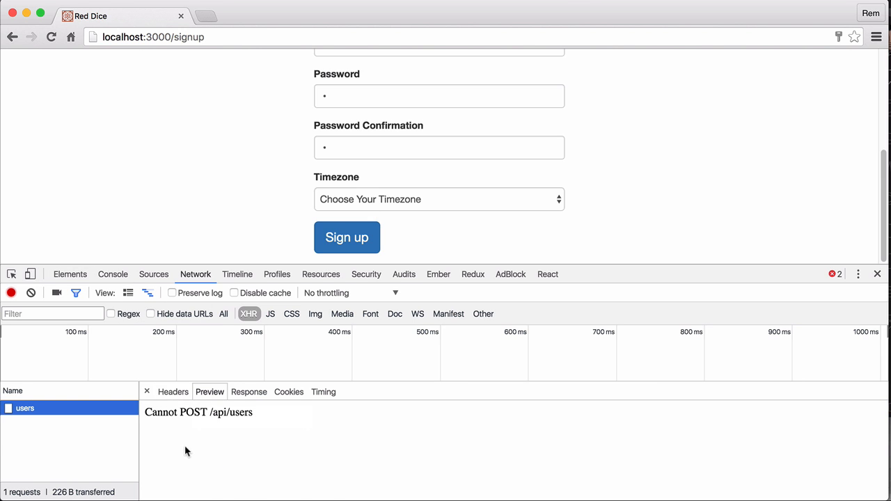
click(172, 391)
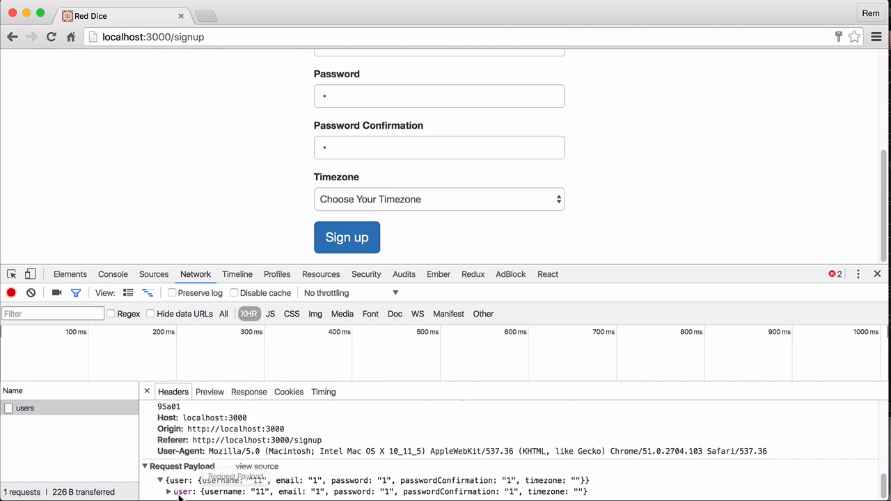
click(167, 491)
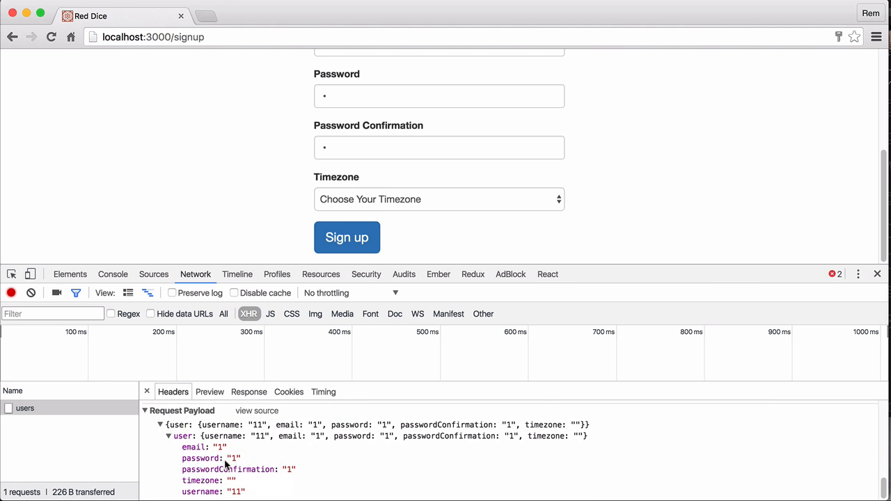
mouse_move(422, 436)
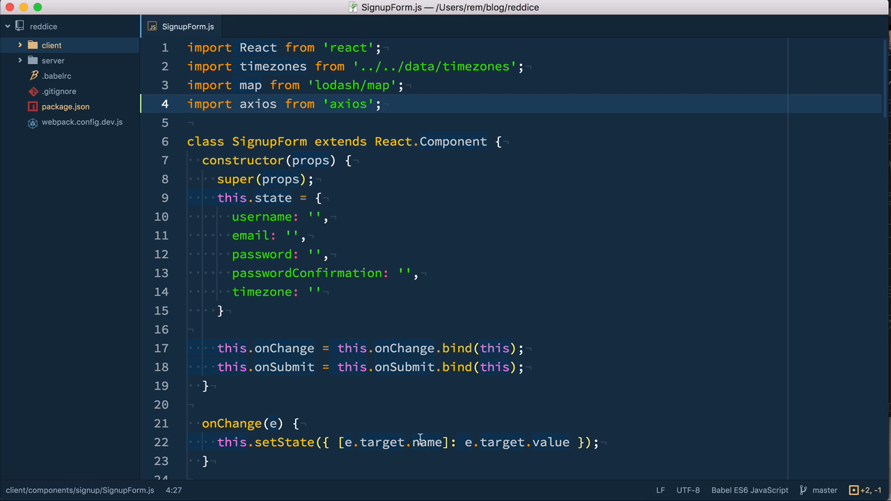
Open client/index.js via the fuzzy finder with 'cli'
click(381, 104)
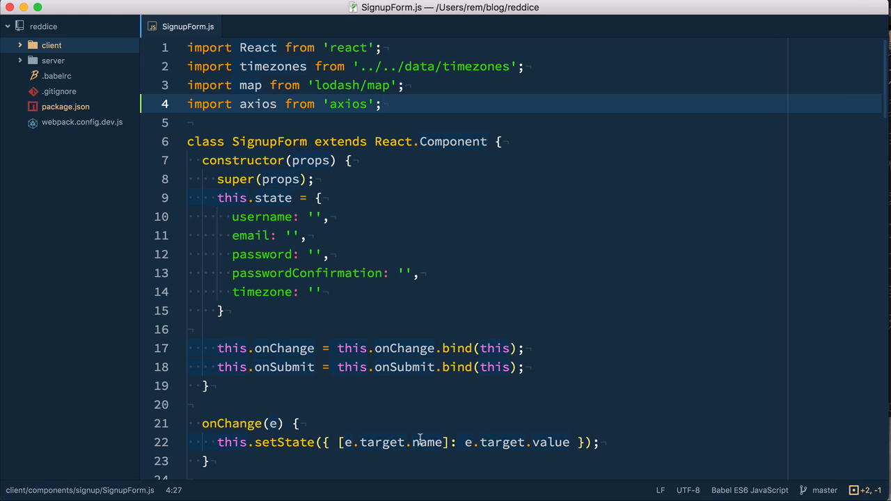
click(382, 104)
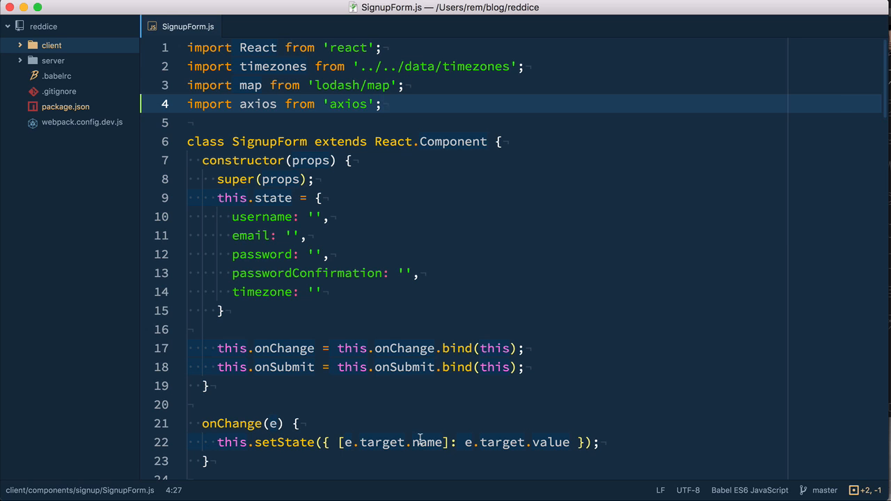
click(381, 104)
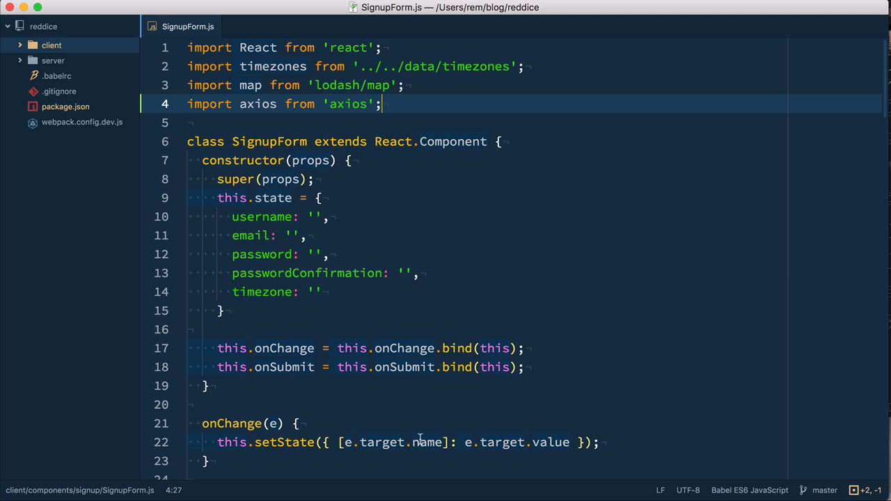
text(cli)
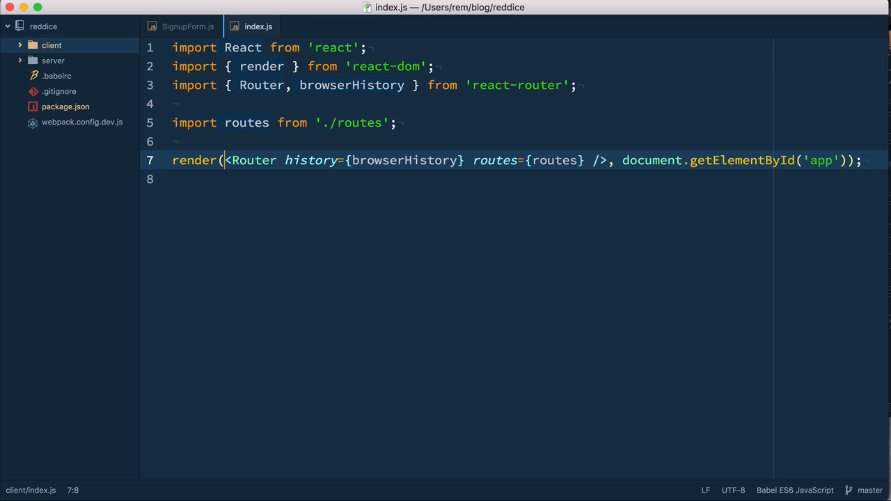
Wrap the Router in <Provider store={store}> inside the render call
key(Enter)
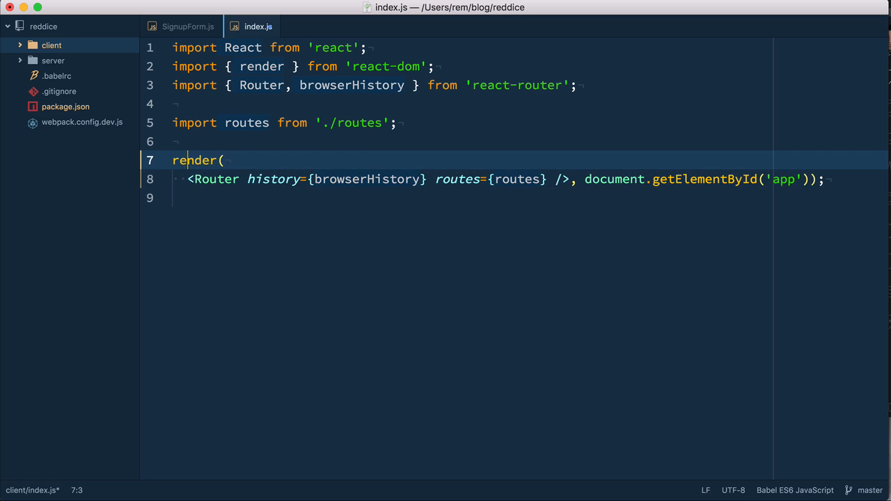
text(<P)
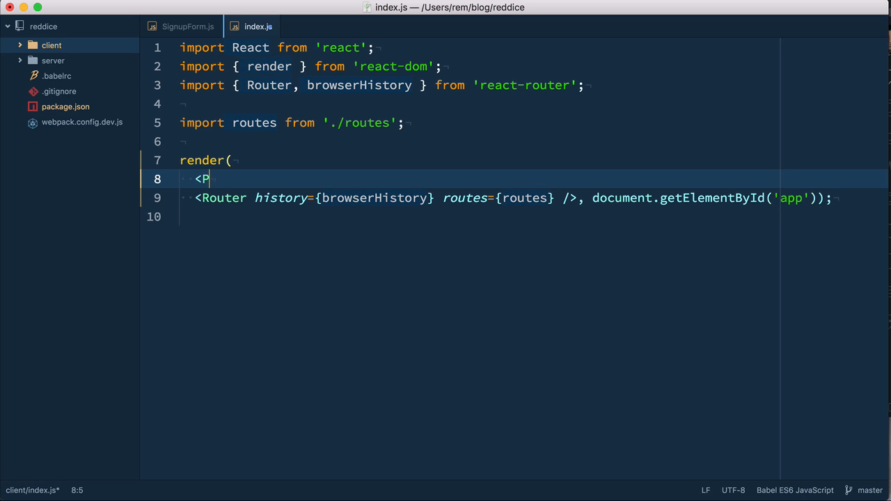
text(rovider)
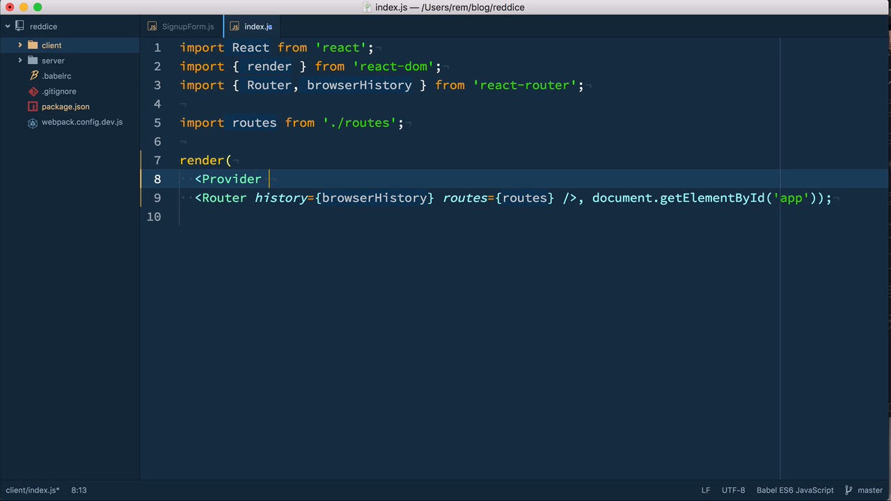
text(stor)
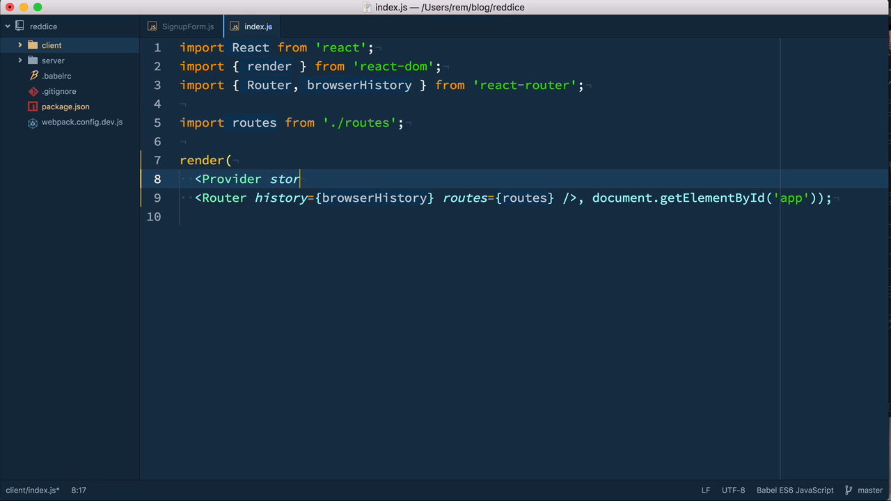
text(e={})
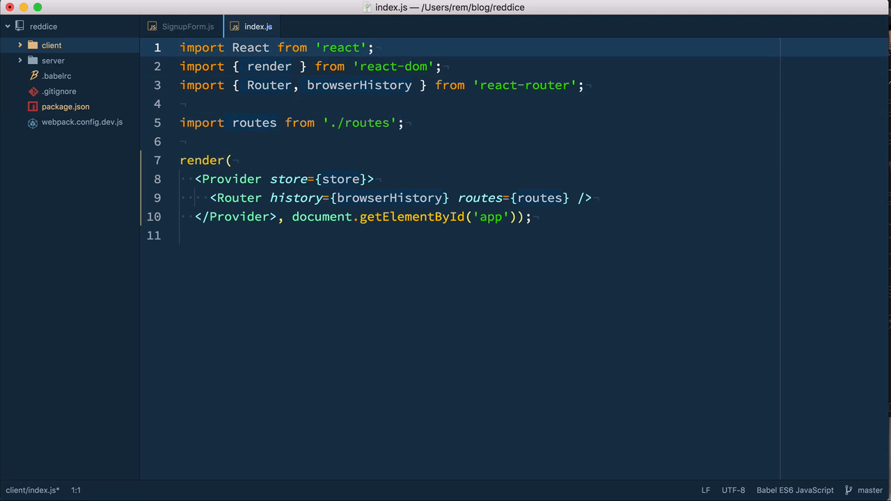
Add import { Provider } from 'react-redux' at the top of index.js
text(import { Provide)
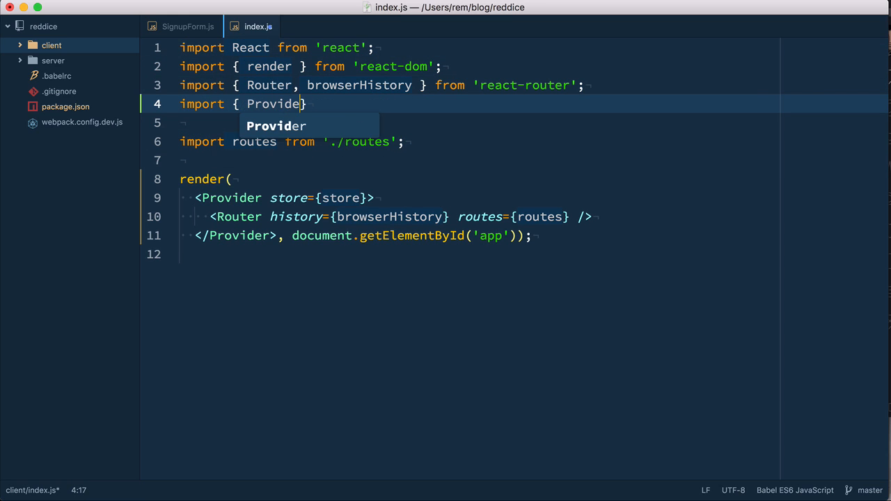
text(} from 'r)
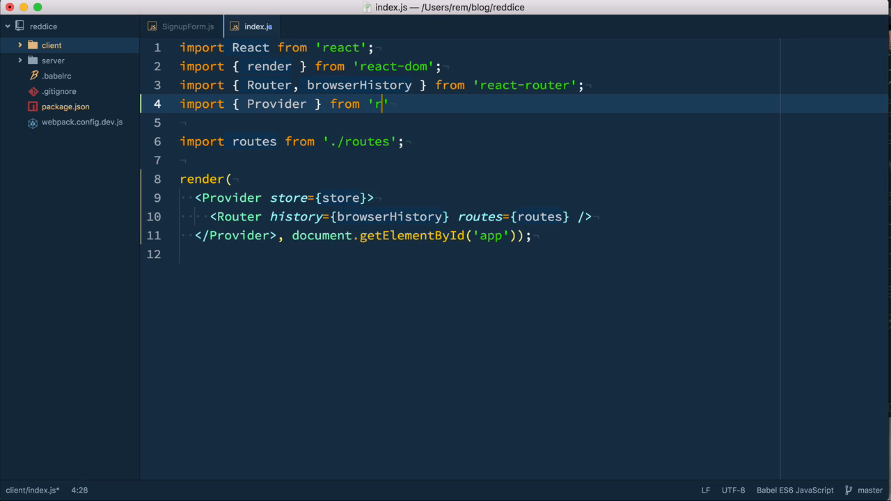
text(eact-redux)
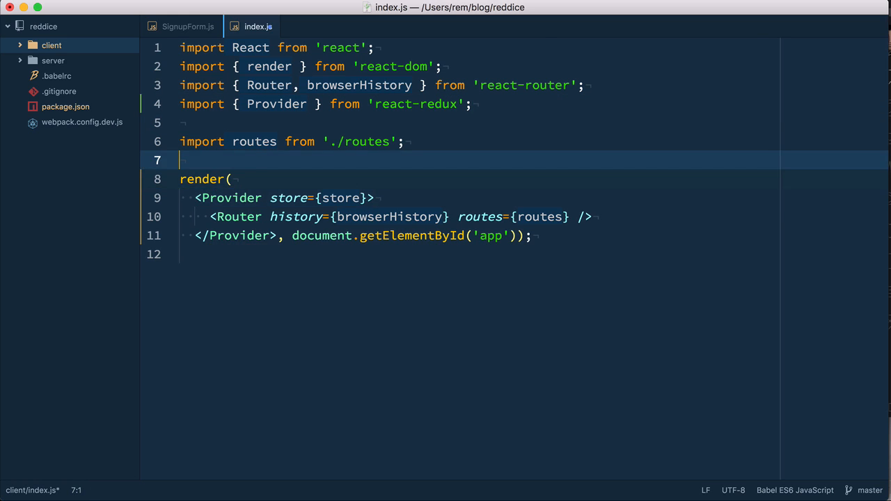
Define const store = createStore((state = {}) => state ...) with a pass-through reducer
text(const)
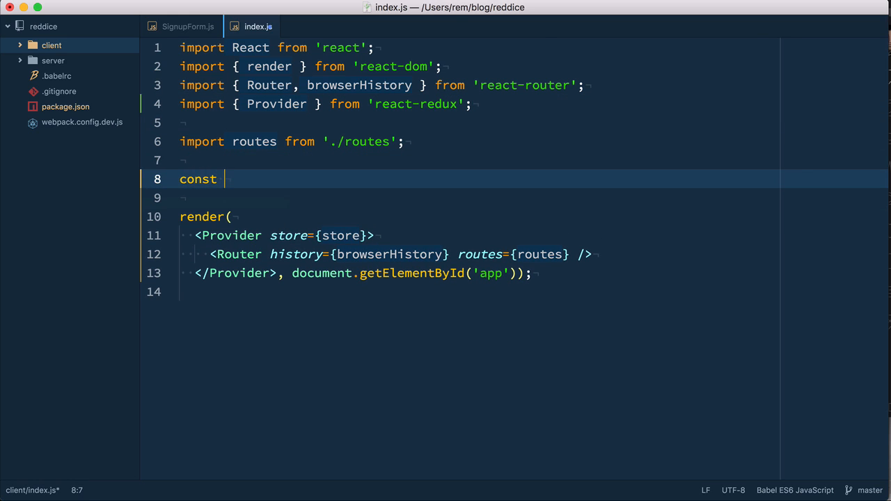
text(store =)
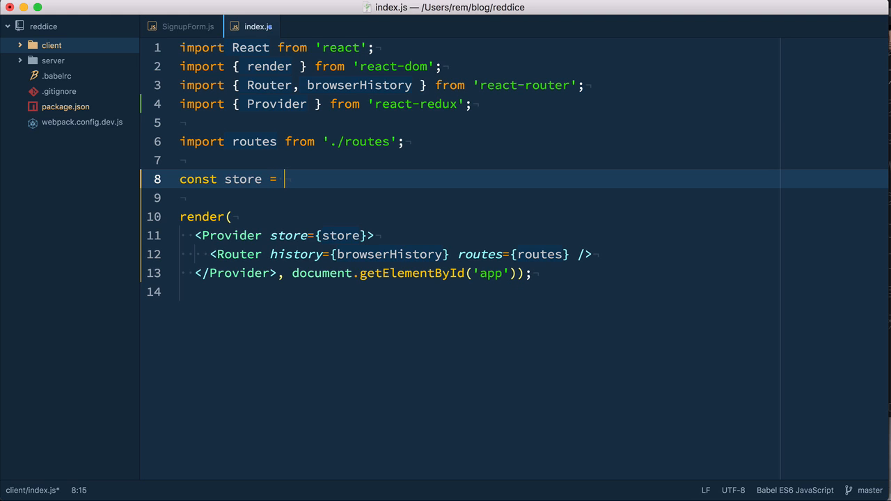
text(createSto)
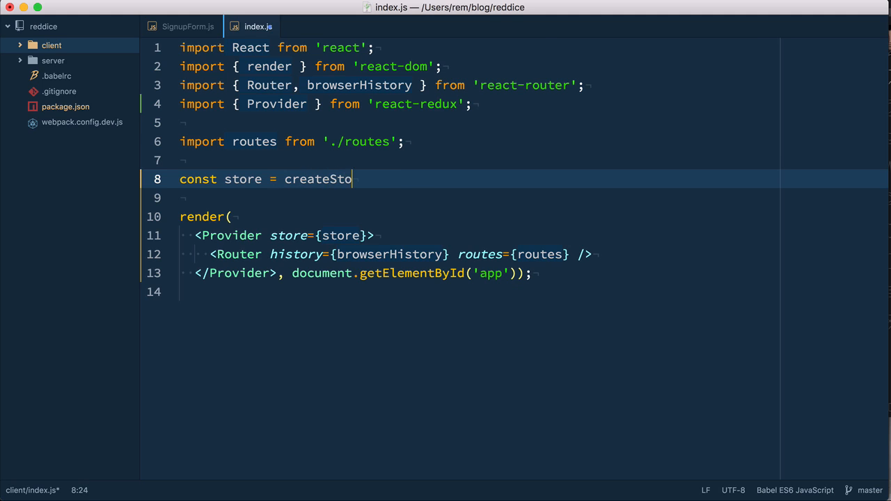
text(re()
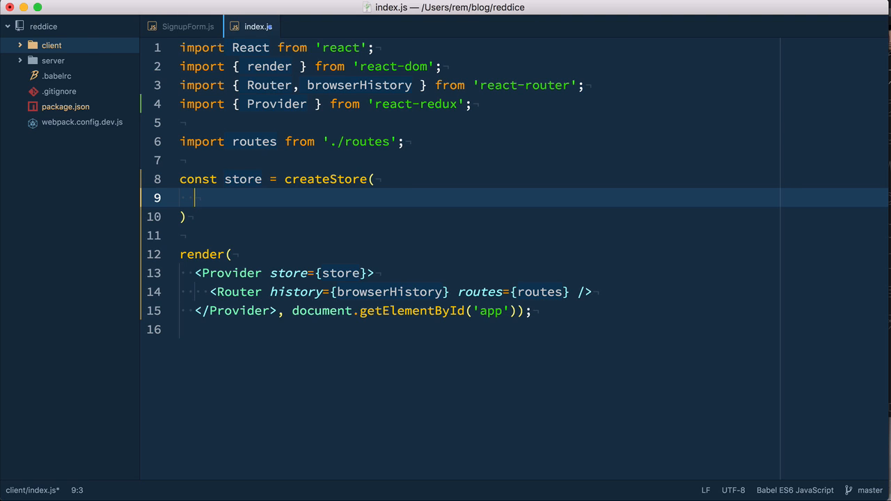
text(())
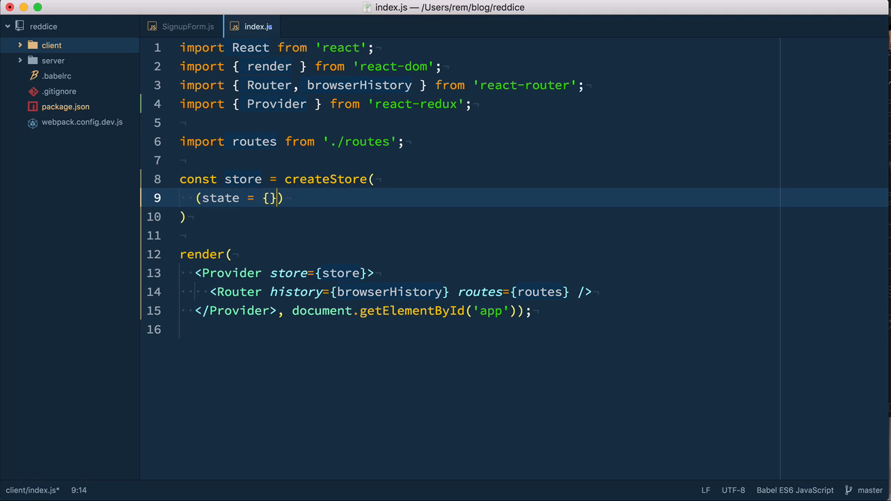
text(=>)
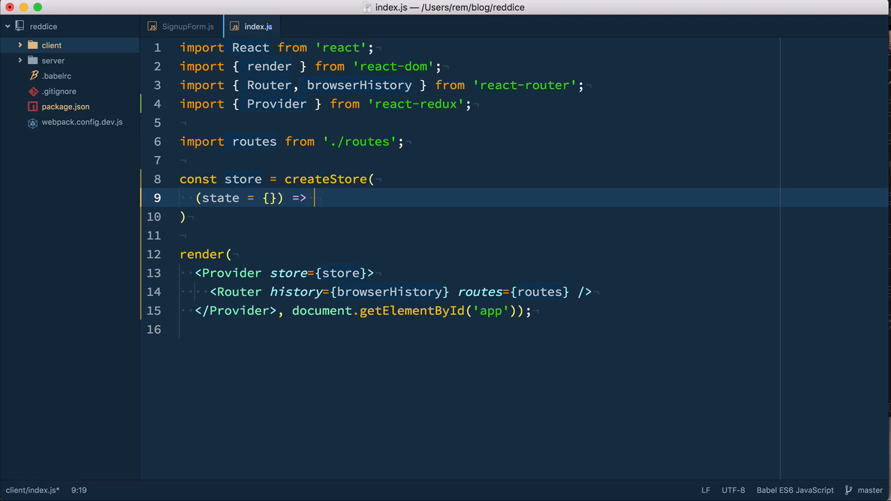
text(state,)
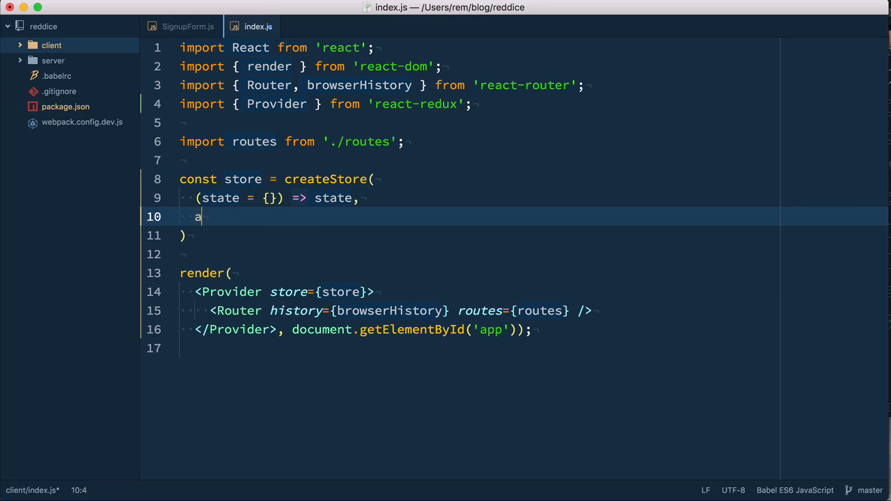
Pass applyMiddleware(thunk) as the createStore enhancer
text(pplyMiddleware)
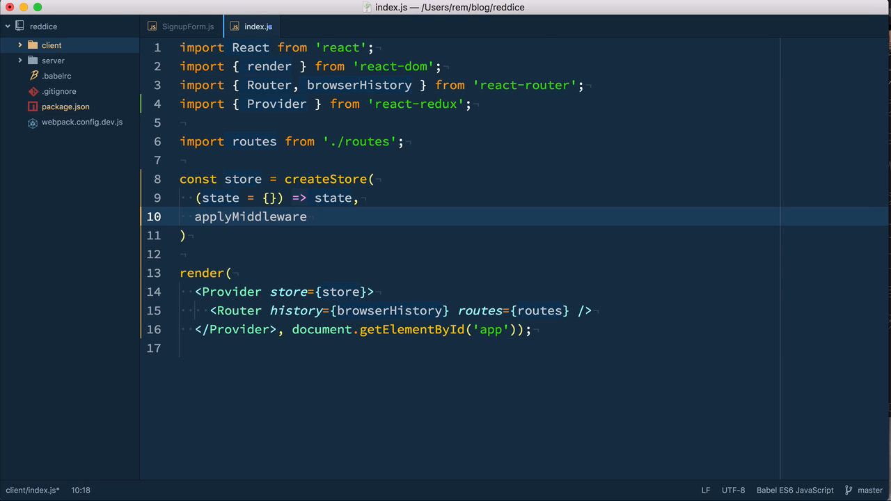
click(307, 217)
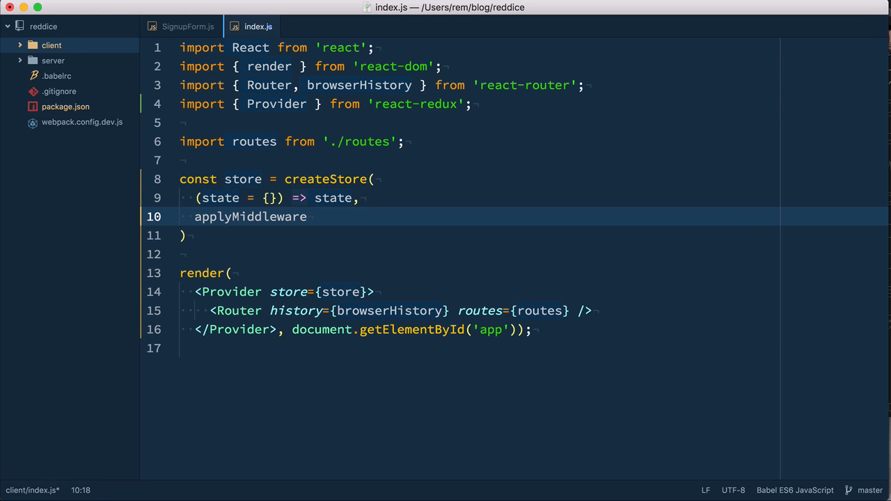
text((thunk))
click(513, 236)
text(;)
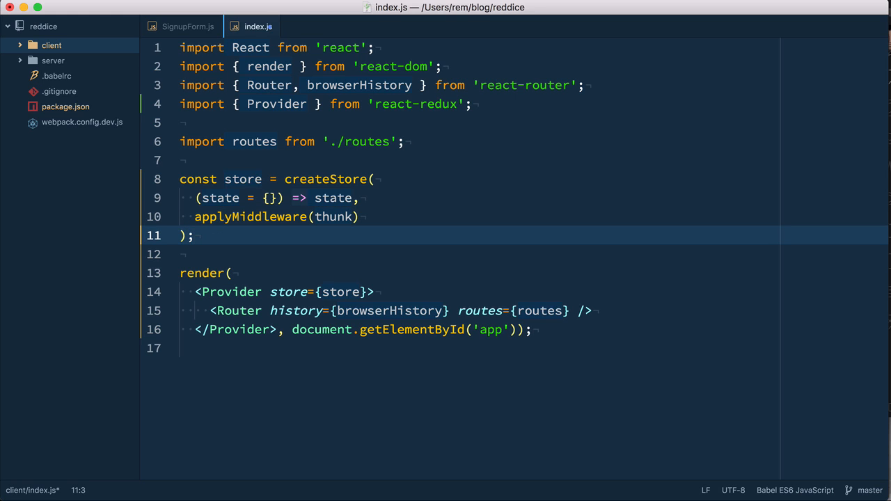
Import thunk from 'redux-thunk' and { createStore } from 'redux'
text(import thunk)
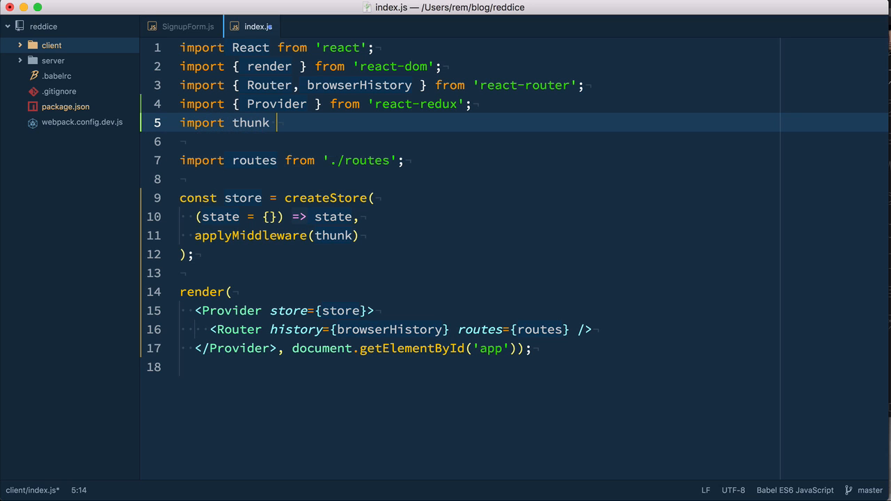
text(from 'redux-thunk';)
click(480, 141)
text(import { )
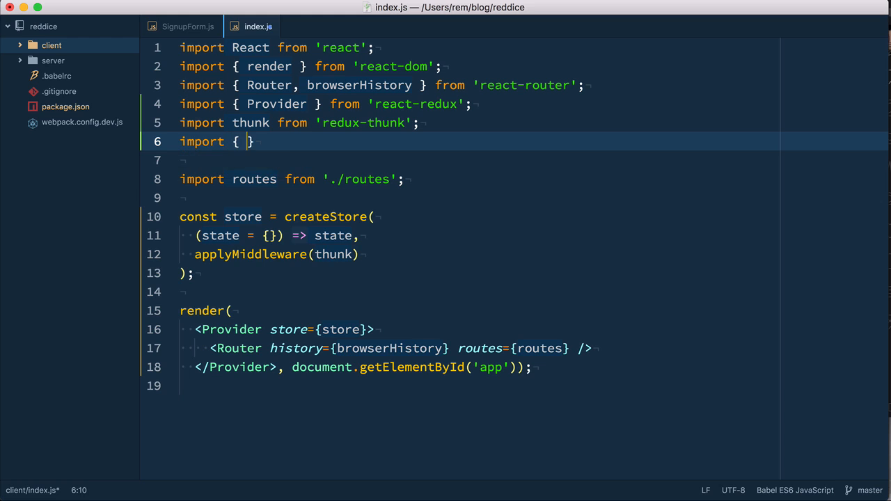
text(createStore } f)
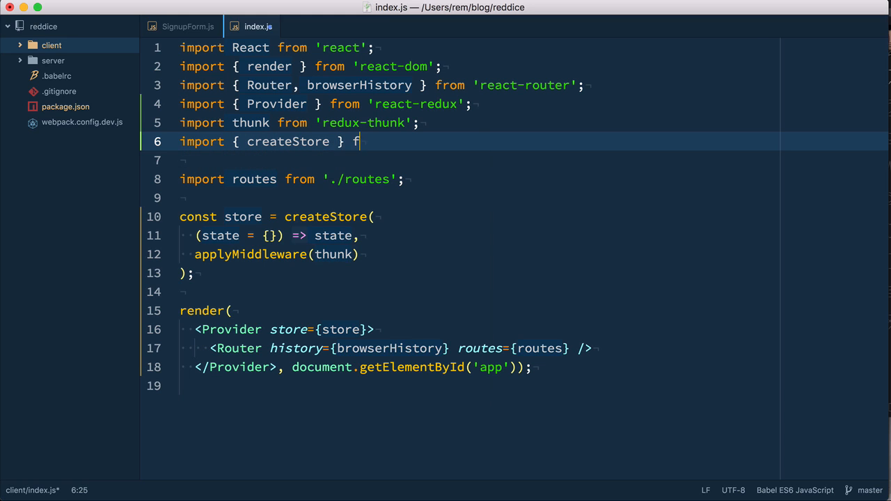
text(rom 'redux)
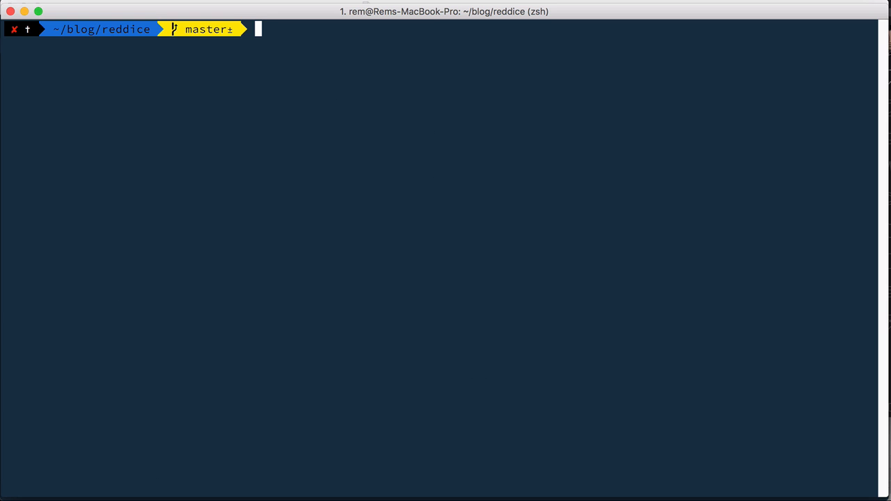
Run npm install --save redux react-redux redux-thunk, then start npm run server
text(npm inst)
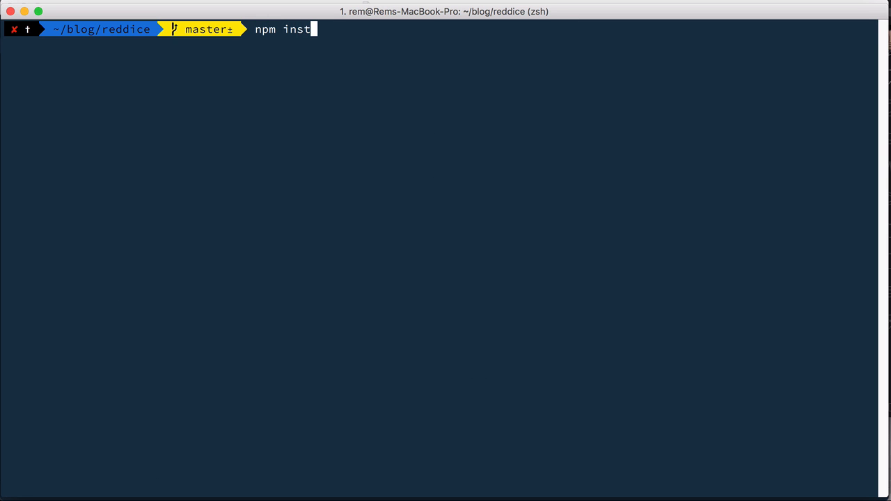
text(all --save redux)
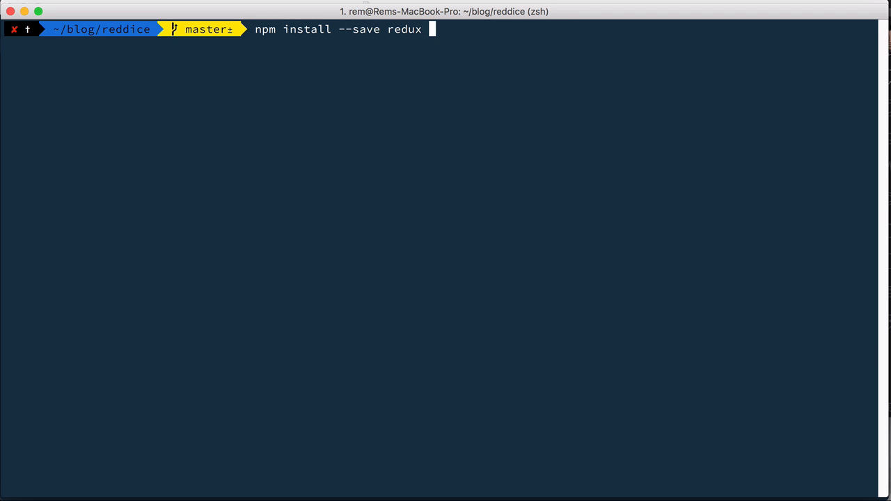
text(react-red)
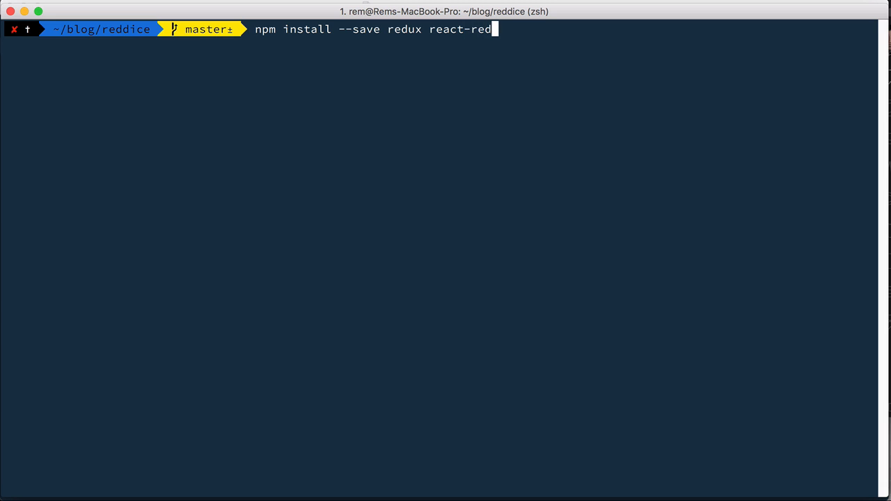
text(ux redux-thunk)
text(npm r)
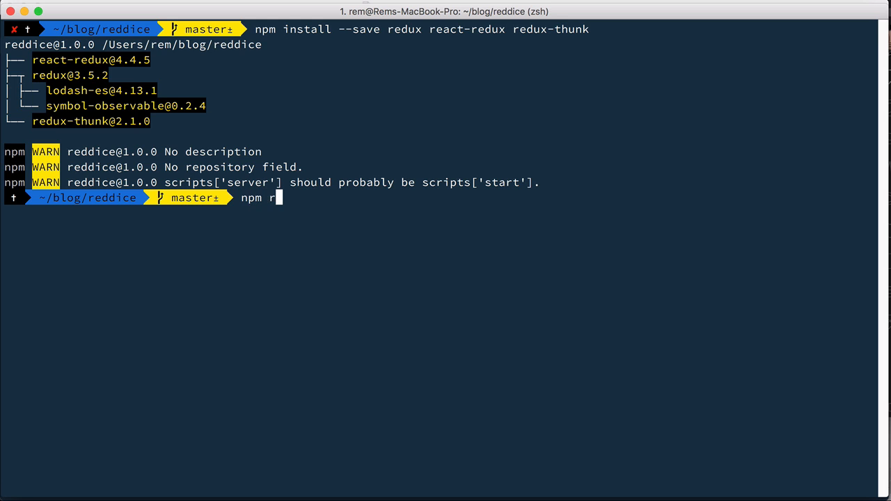
text(un serv)
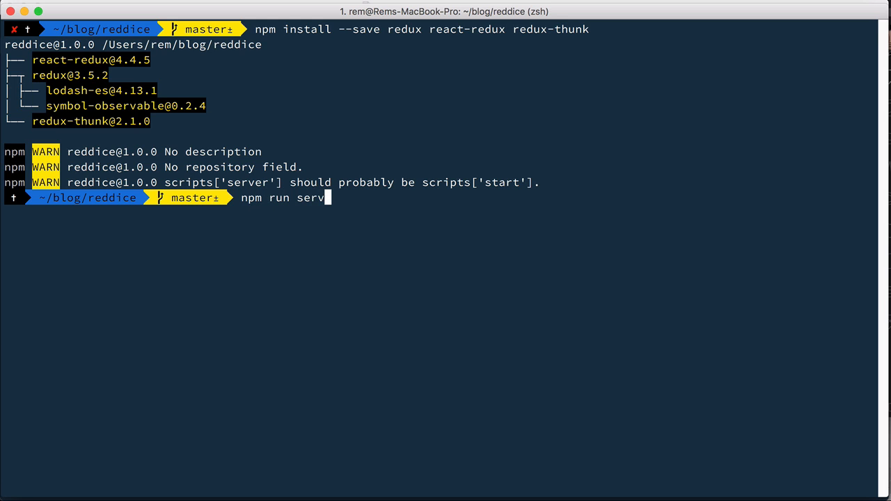
key(Return)
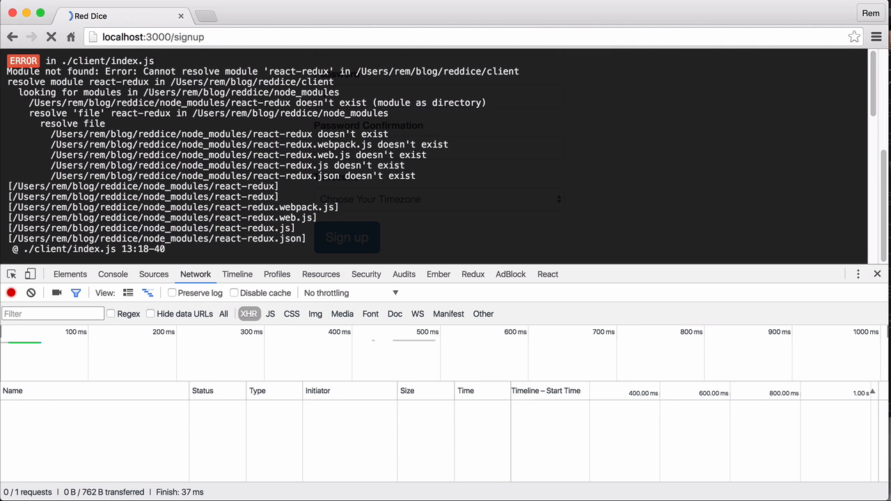
Show the DevTools Console to read the signup page's 'applyMiddleware is not defined' error
click(113, 273)
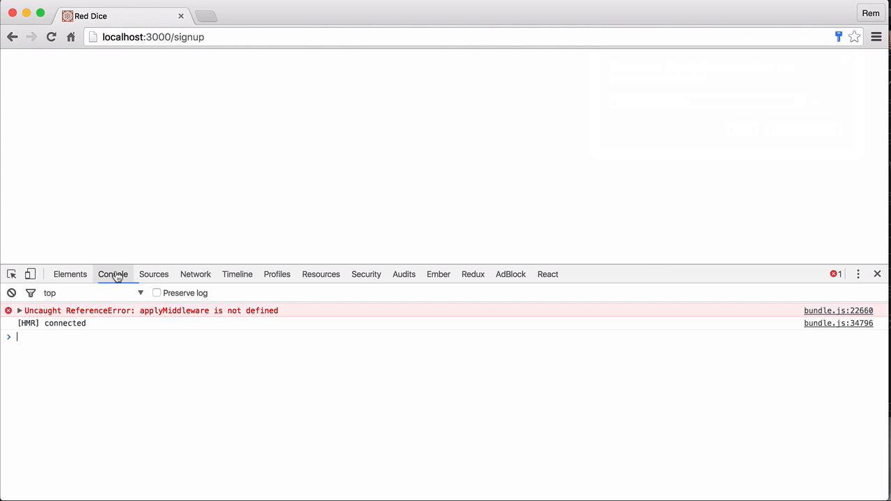
mouse_move(399, 204)
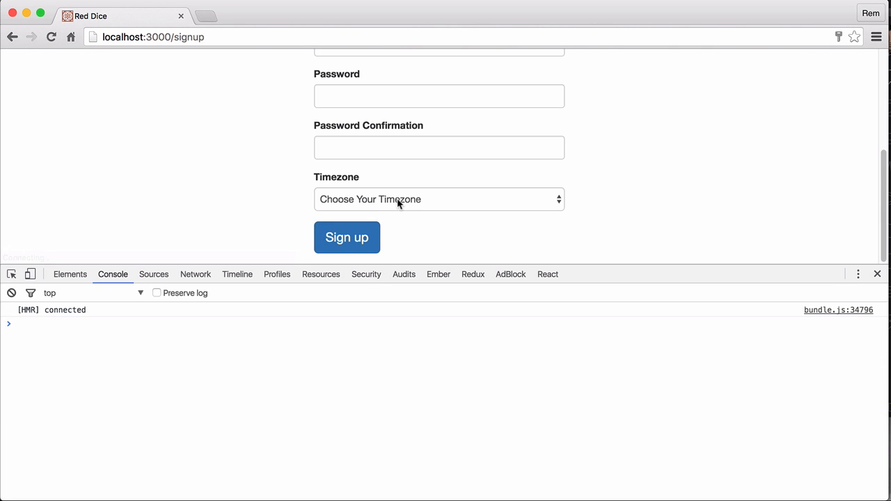
mouse_move(215, 186)
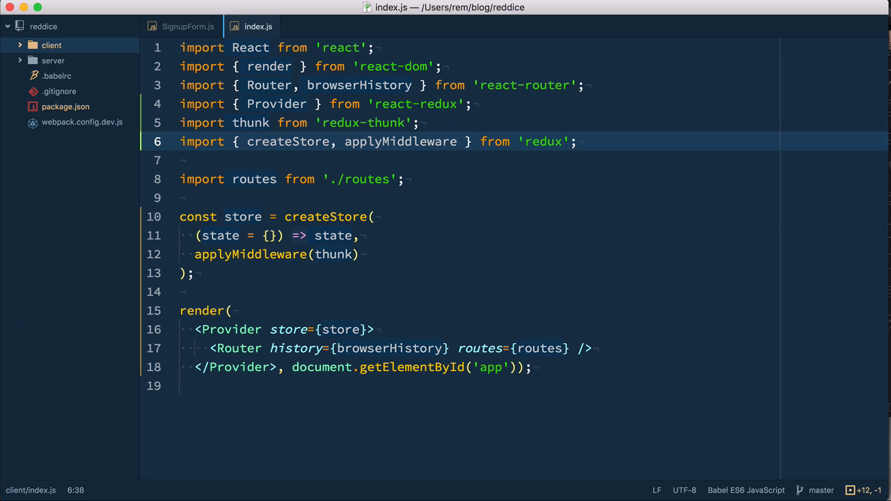
In SignupForm.js onSubmit, replace the axios post with this.props.userSignupRequest(this.state)
click(180, 27)
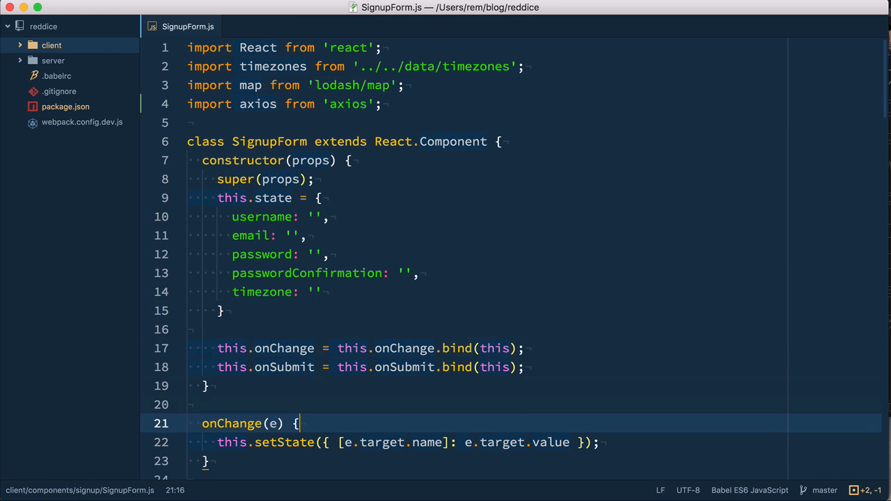
scroll(down, 3)
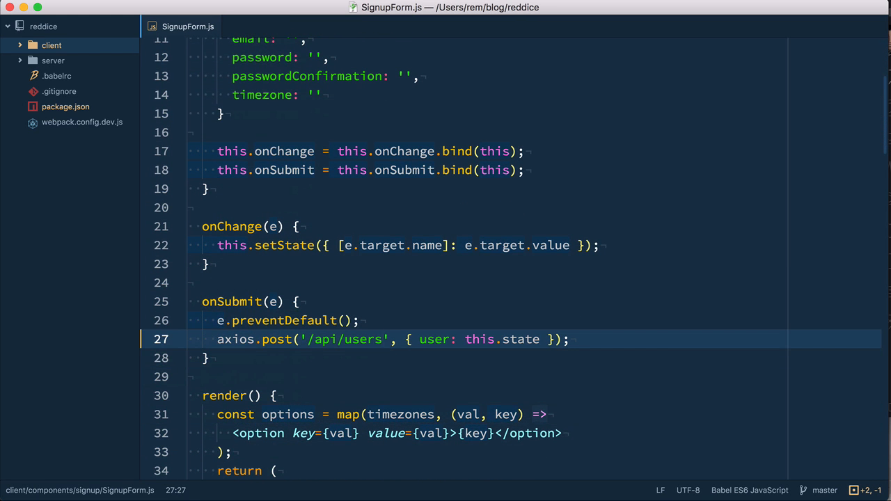
click(222, 339)
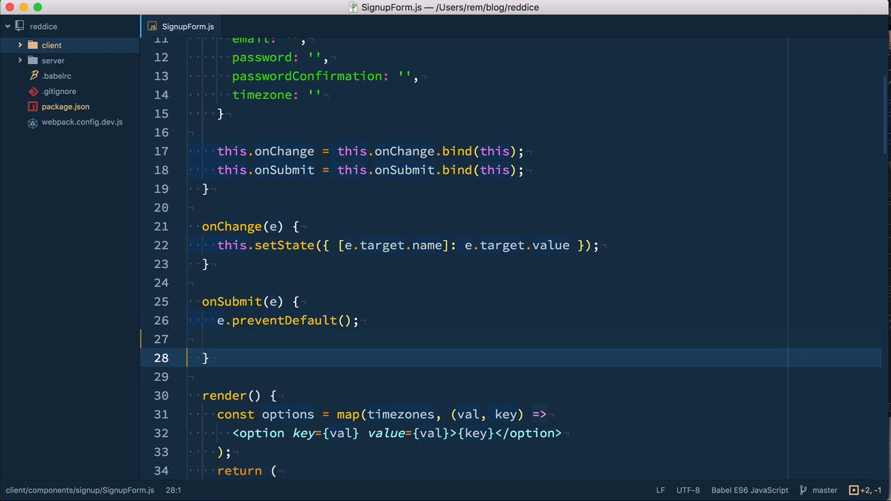
text(this.)
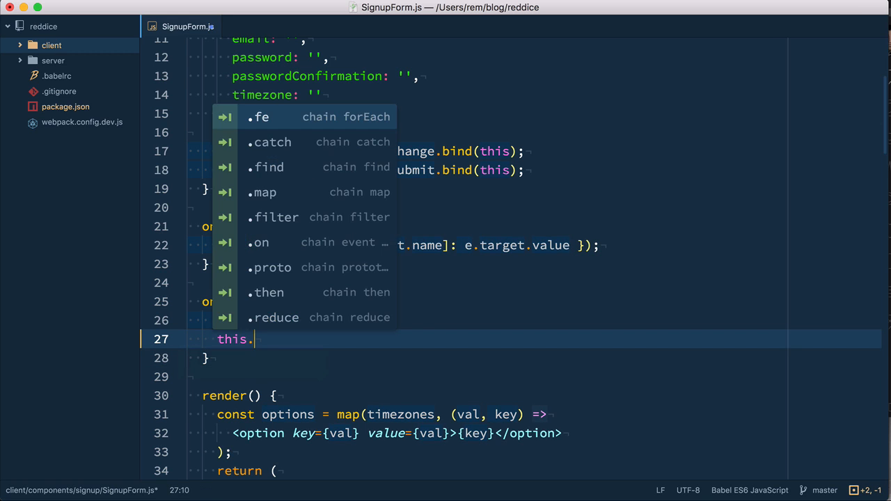
text(props.)
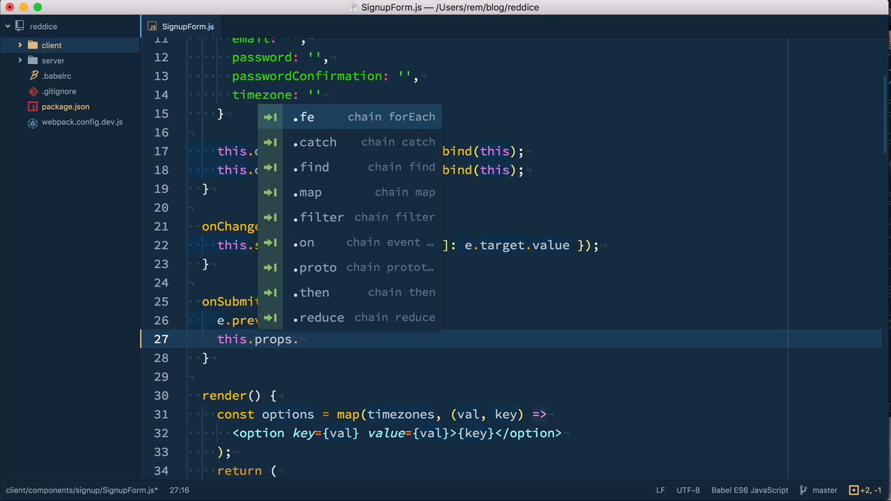
text(userSign)
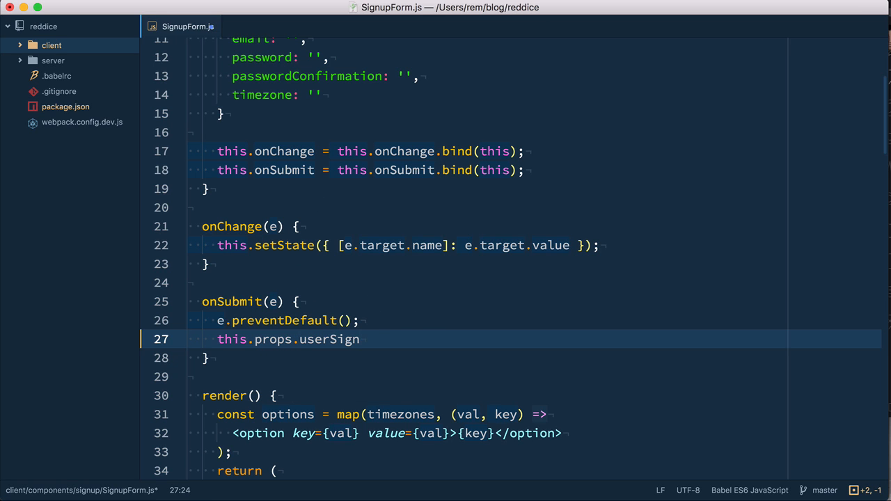
text(upRequest)
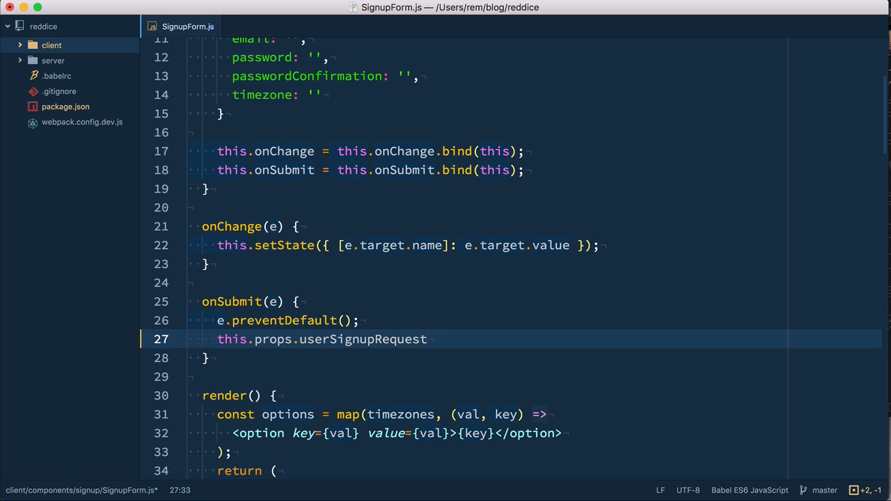
text((this.s)
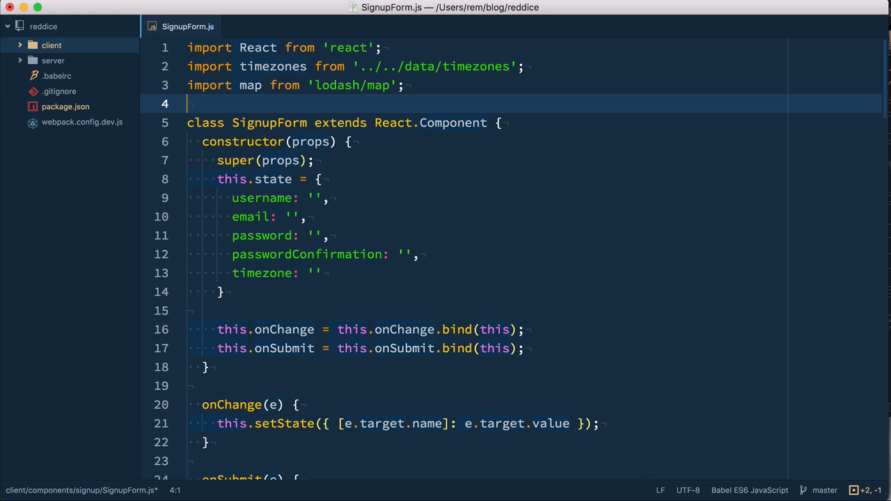
Add SignupForm.propTypes requiring userSignupRequest as React.PropTypes.func.isRequired
scroll(down, 3)
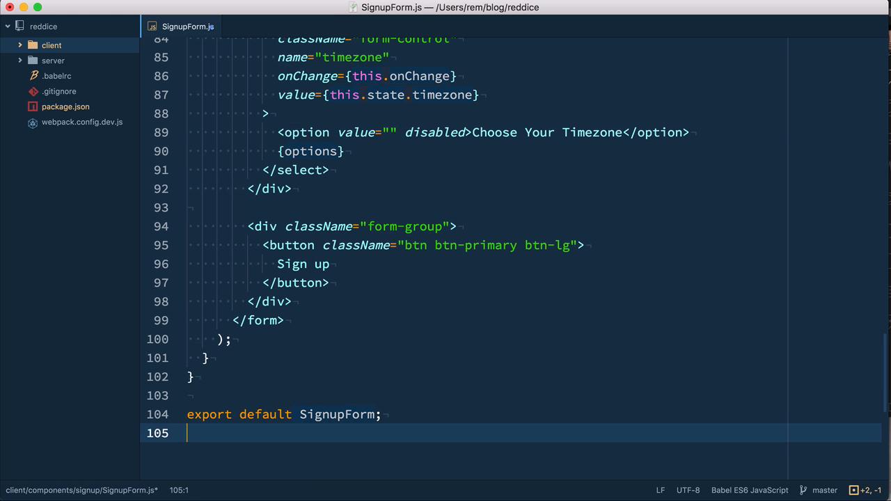
key(Enter)
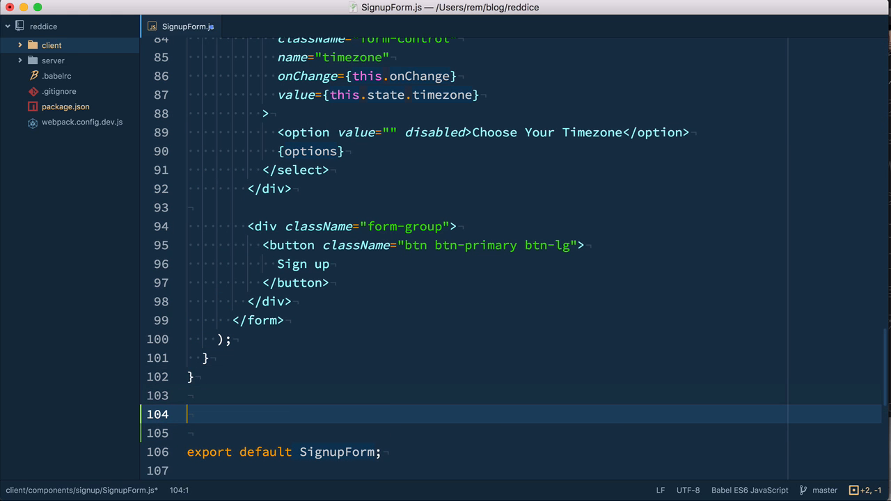
text(SignupForm.p)
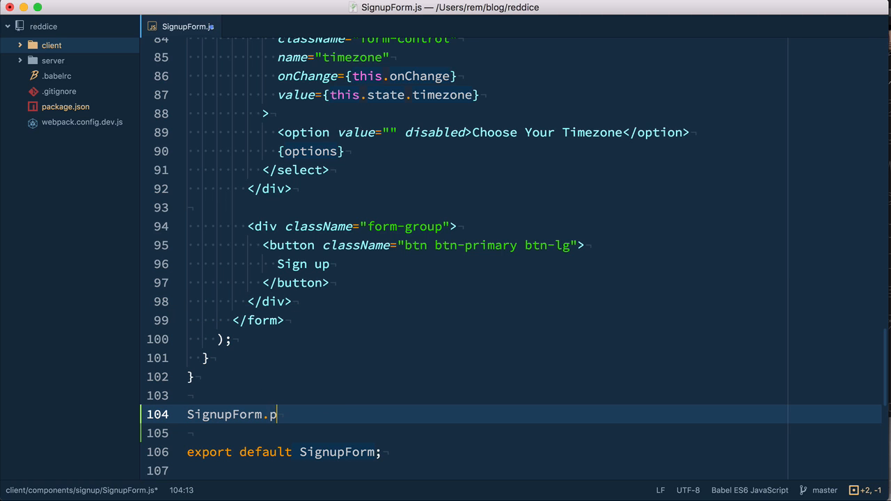
text(ropTypes = {)
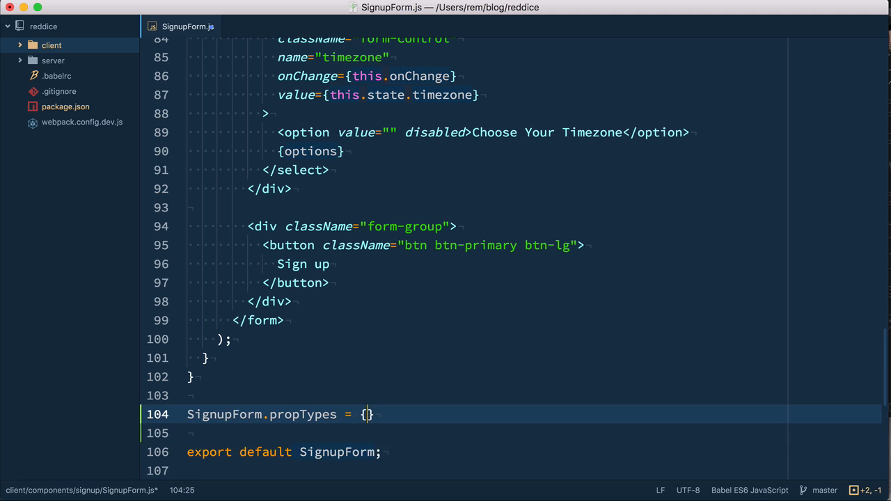
key(Return)
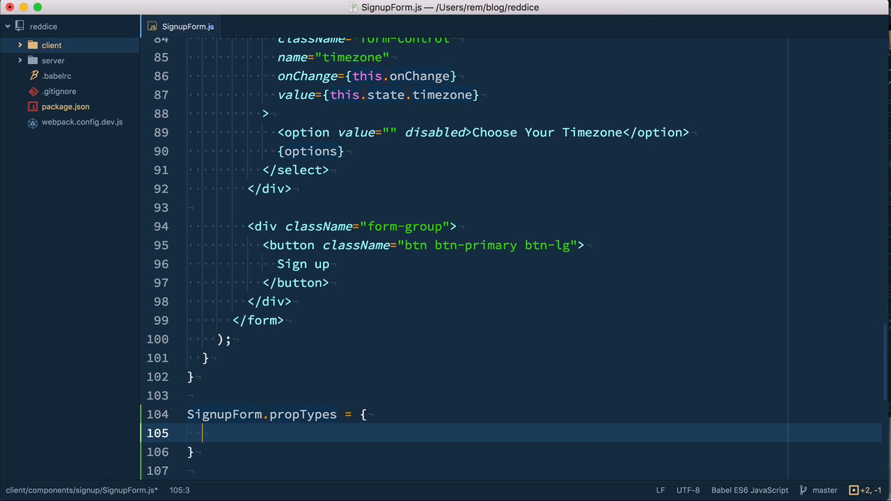
text(userSignupRequest: React.PropTypes.)
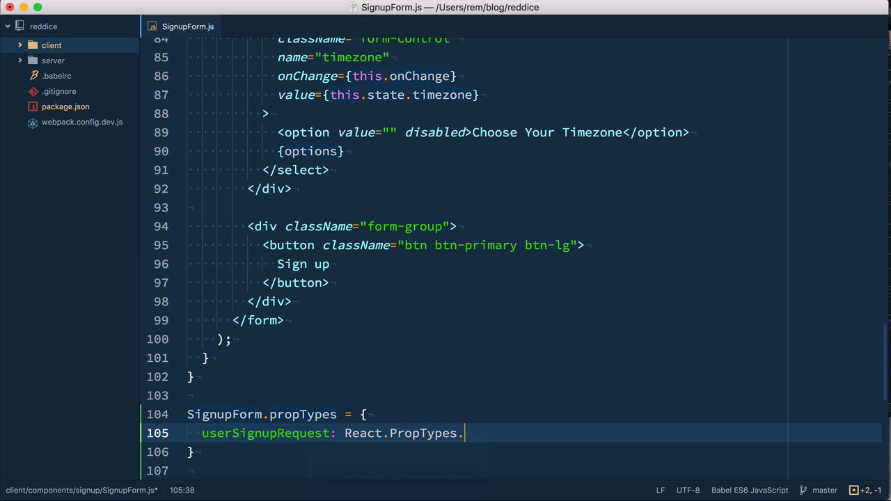
text(func.)
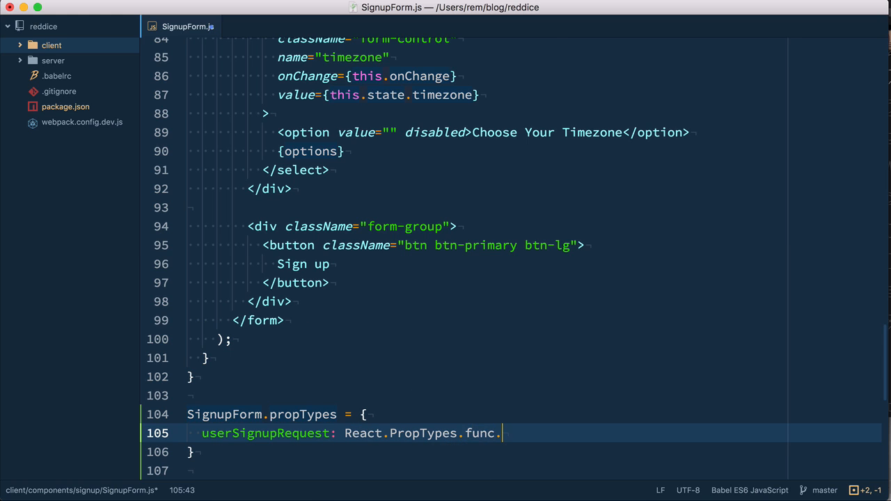
text(isRequi)
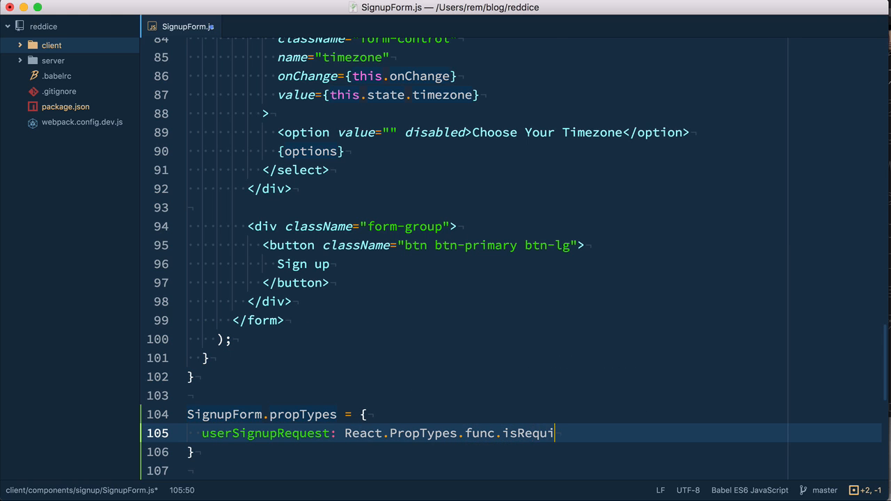
text(red)
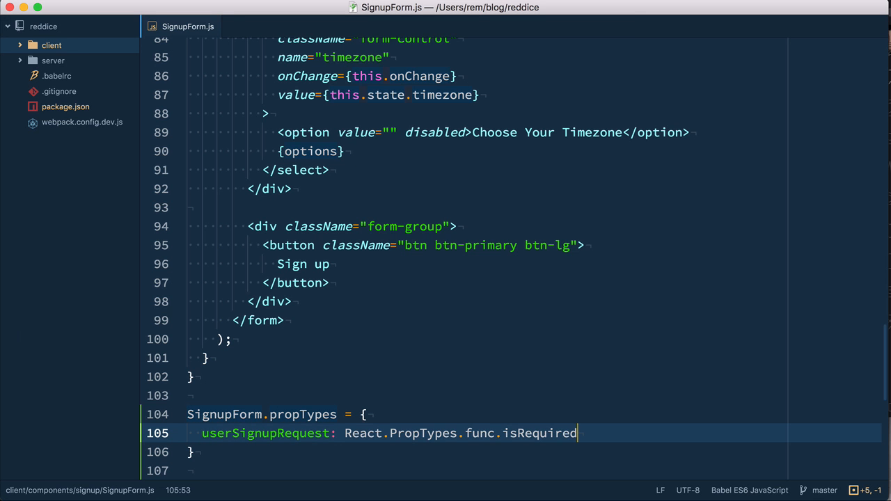
Switch to SignupPage.js to wire the prop through
click(263, 26)
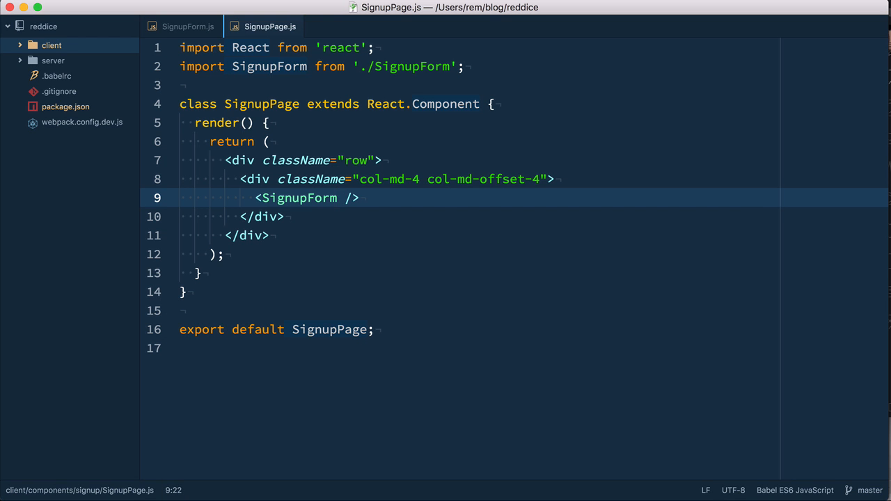
Pass userSignupRequest={userSignupRequest} to the rendered <SignupForm />
text(user)
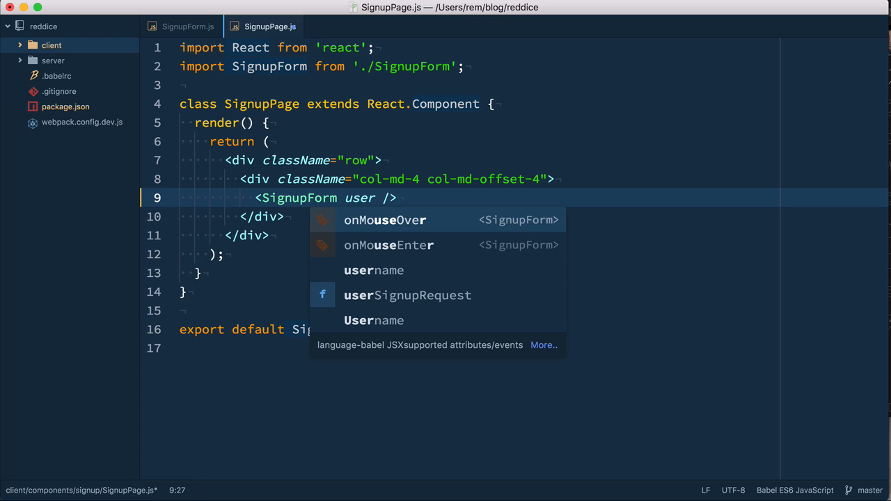
click(408, 295)
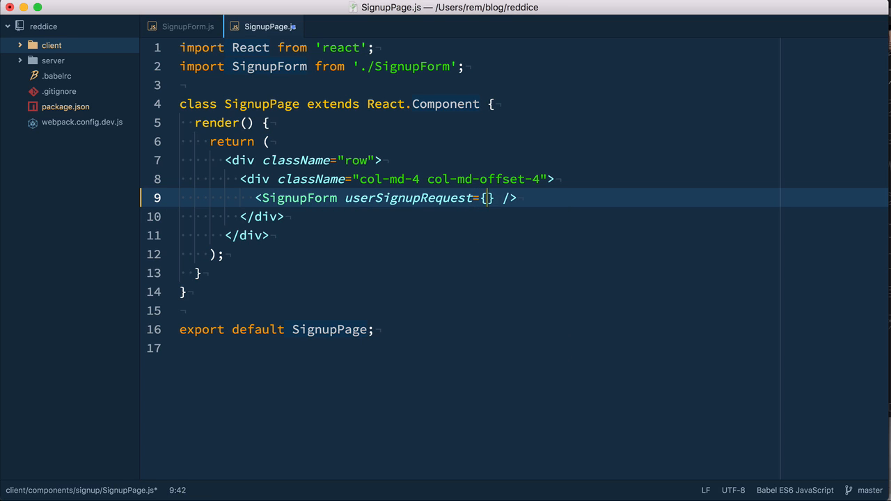
text(userSignupRequest)
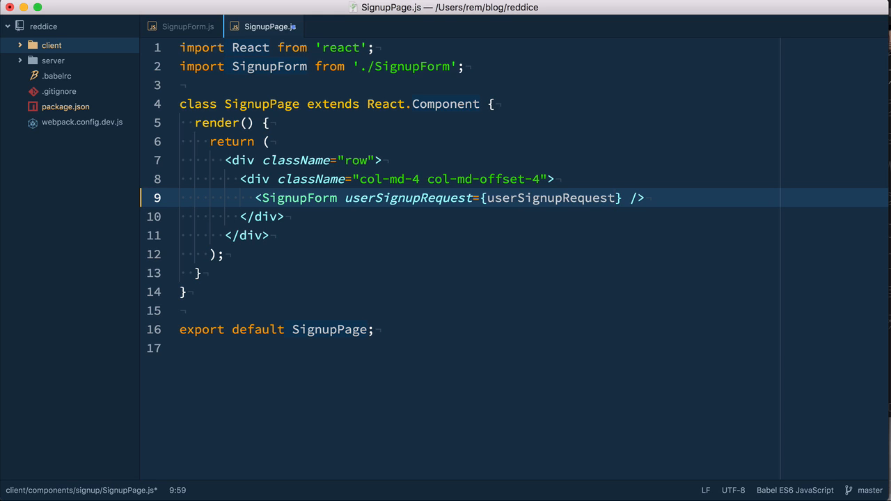
Destructure const { userSignupRequest } = this.props at the top of render
click(618, 197)
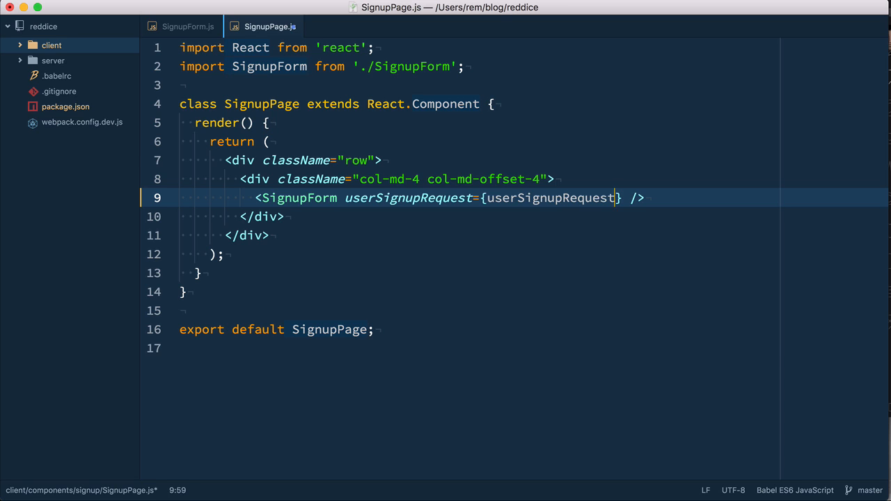
key(Enter)
text(const { )
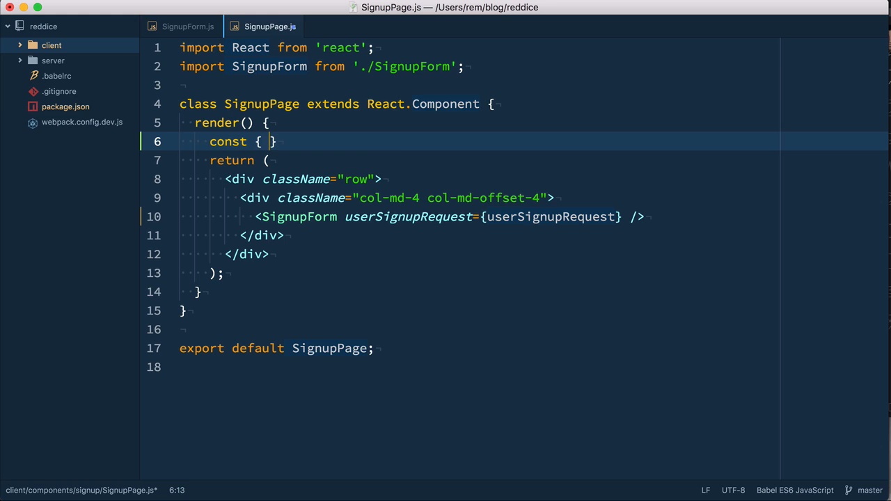
text(userSignupRequest)
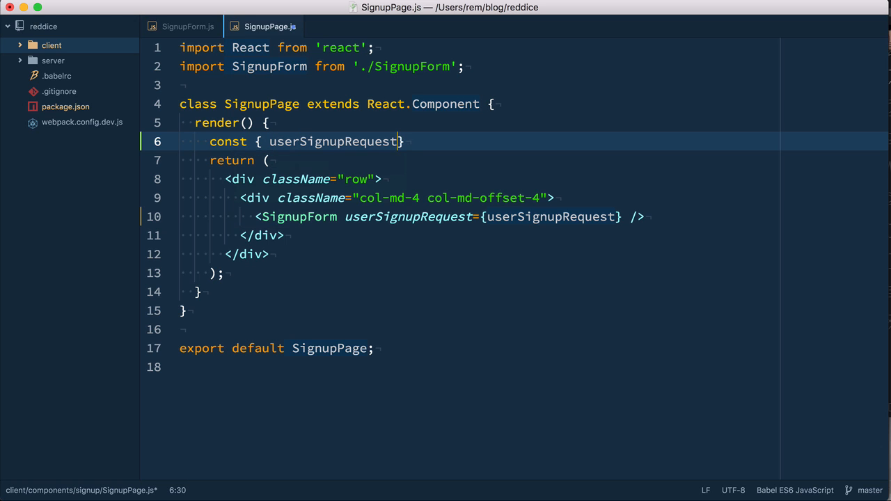
text(} = this.props;)
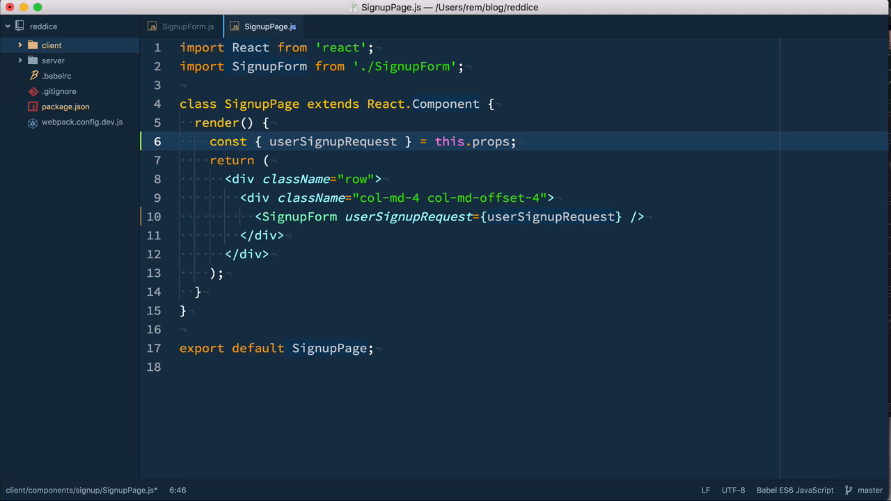
click(517, 141)
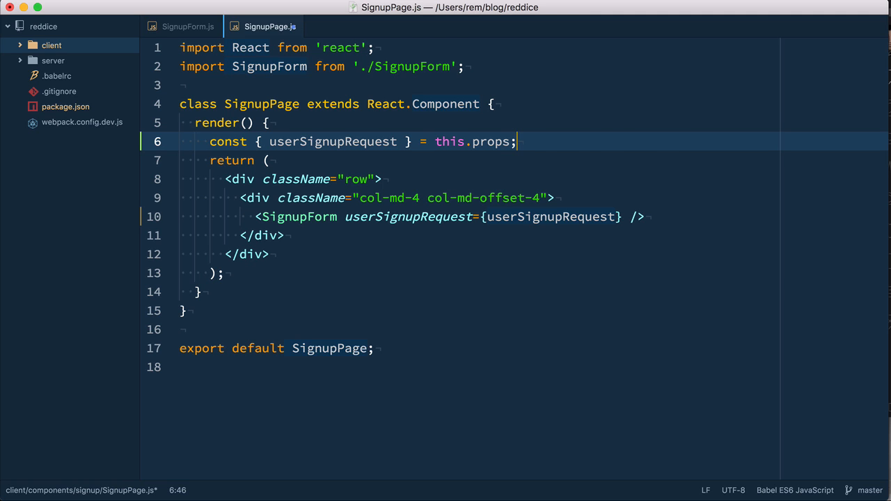
Copy the propTypes block from SignupForm.js into SignupPage.js and move to the export line
click(188, 27)
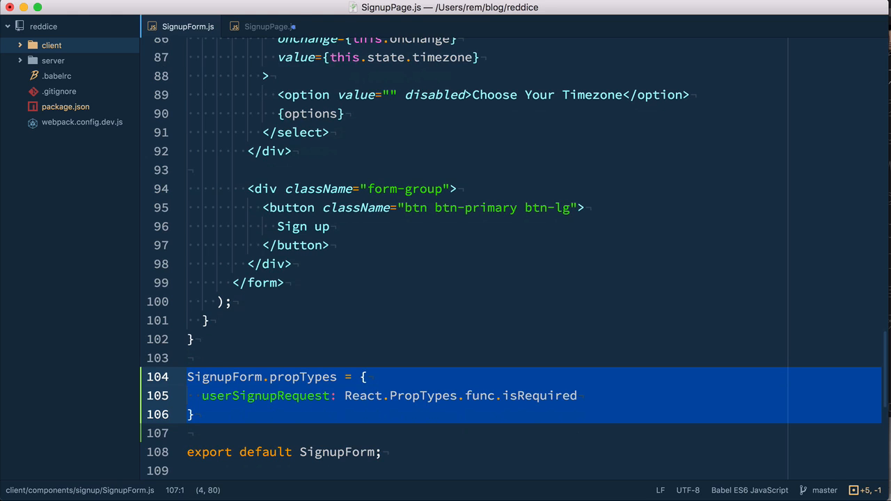
click(269, 27)
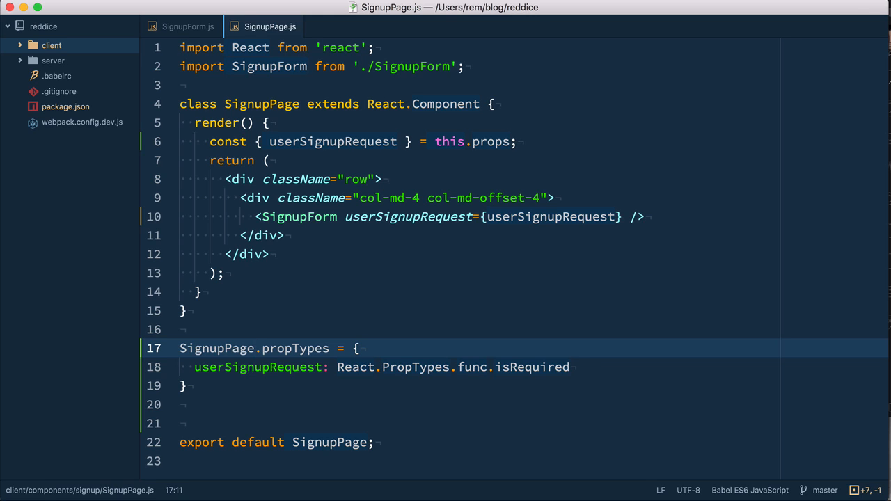
click(258, 348)
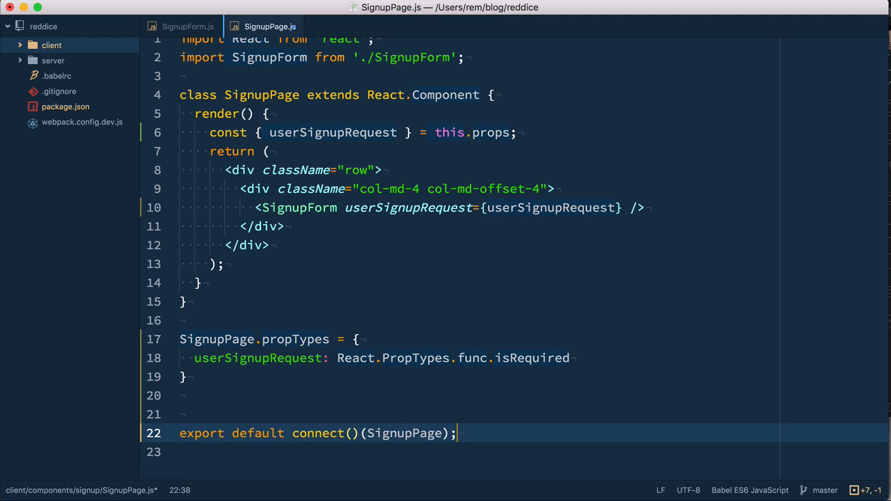
Export connect((state) => { return {} }, { userSignupRequest })(SignupPage)
click(351, 433)
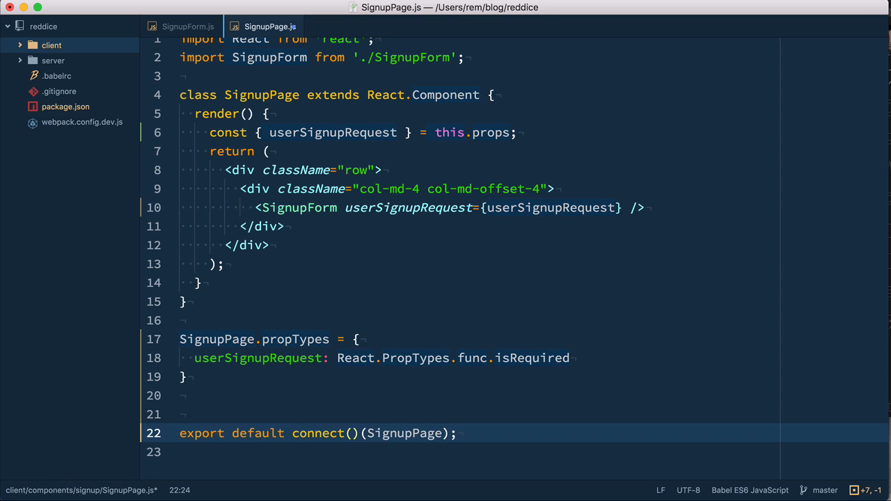
click(352, 433)
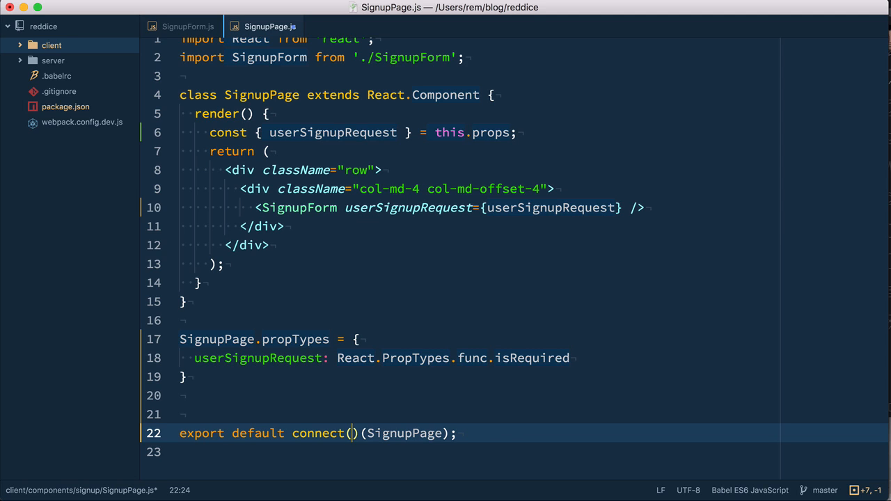
text(()
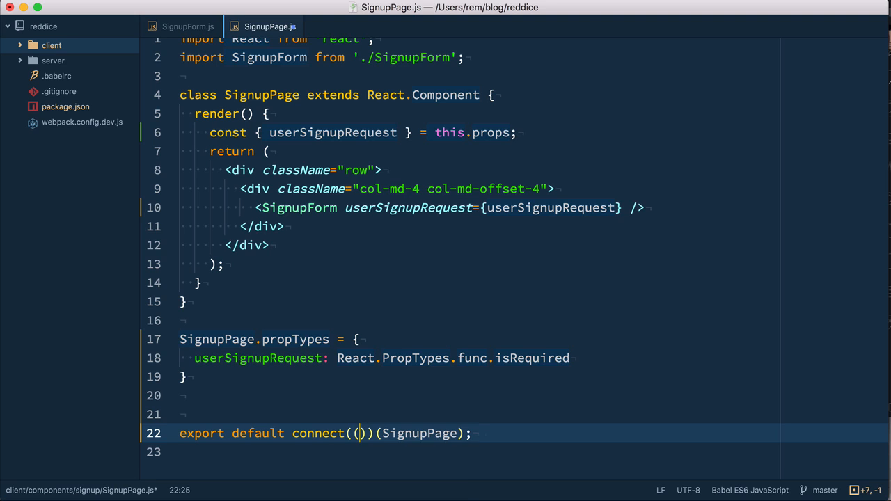
text((state) => { return {})
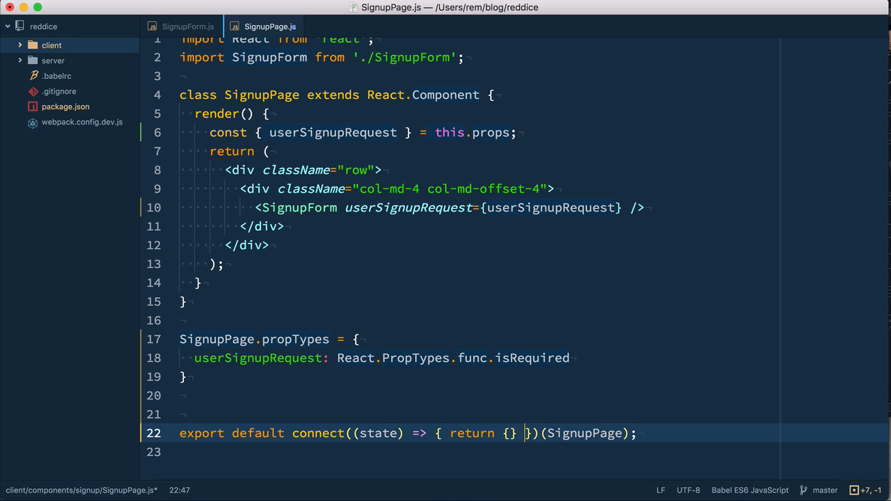
text(,)
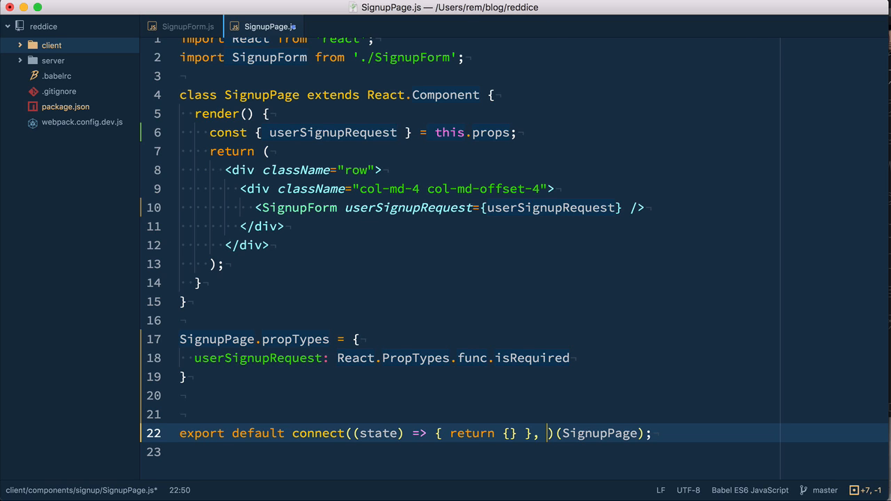
text({})
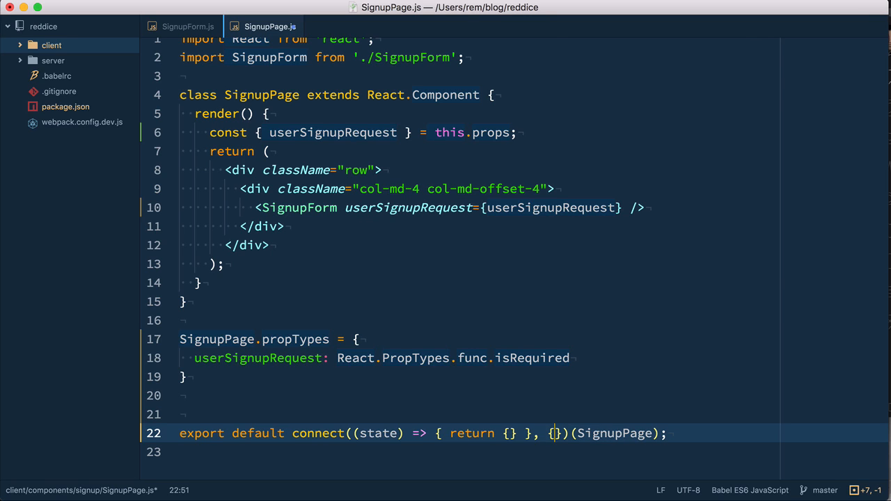
text(userSignupRequest)
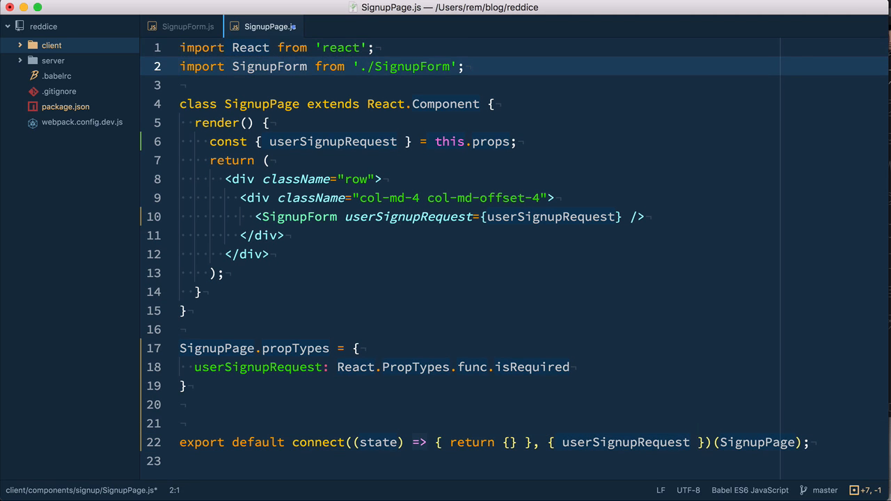
Import connect from react-redux and userSignupRequest from '../../actions/signupActions'
text(import { connect } from 'react-redux';)
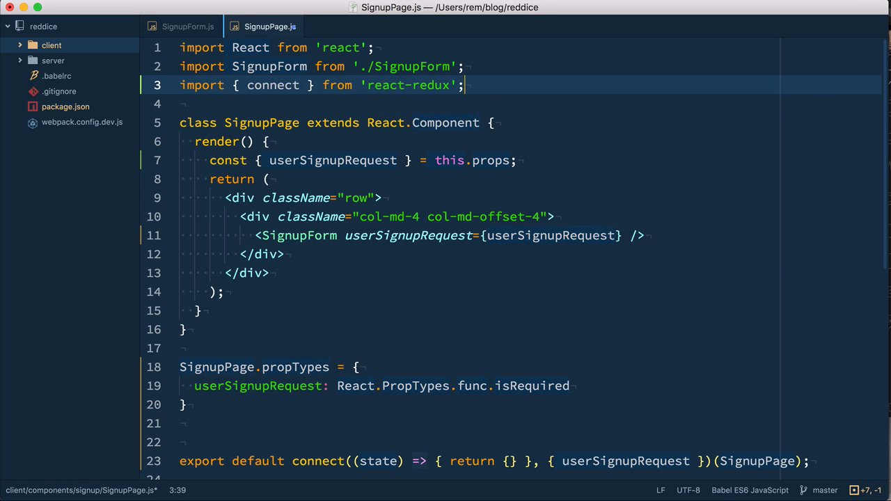
text(import {})
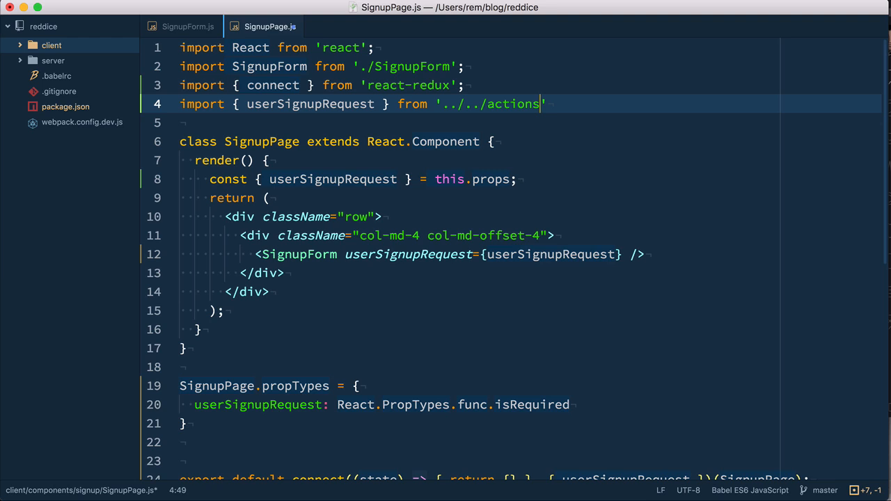
text(/)
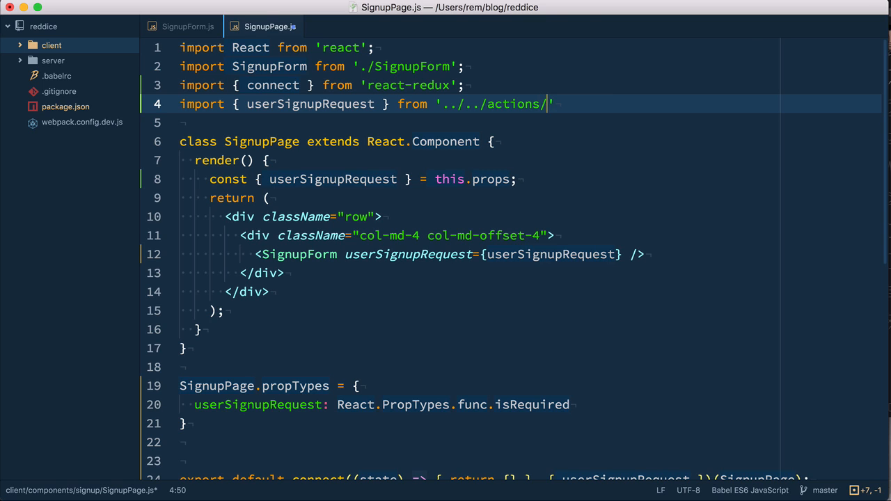
text(signupAction)
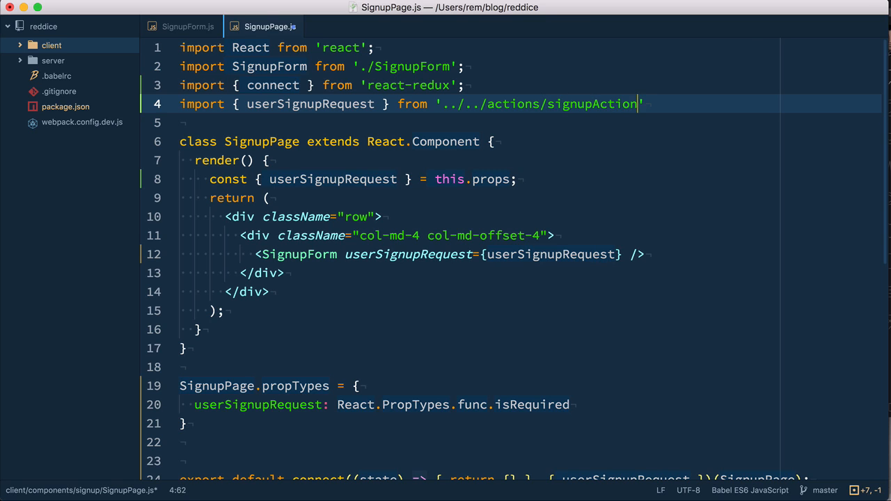
text(s';)
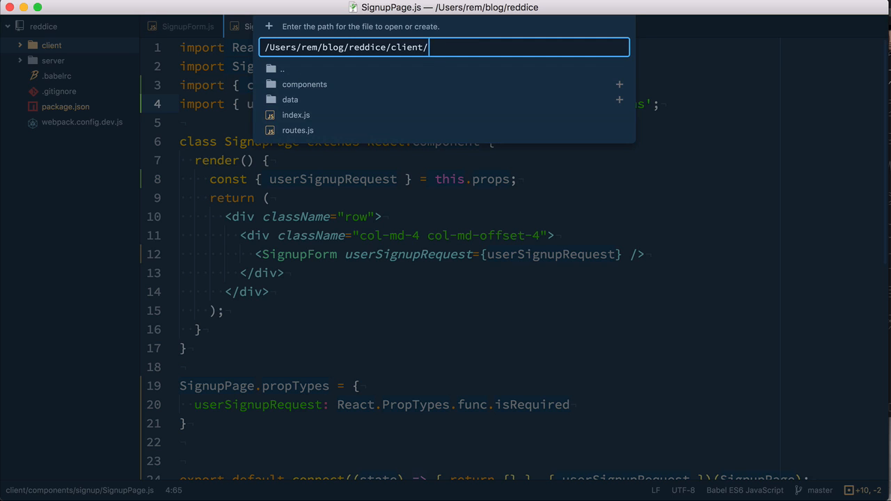
Create client/actions/signupActions.js exporting userSignupRequest(userData) returning a dispatch thunk
text(actions/)
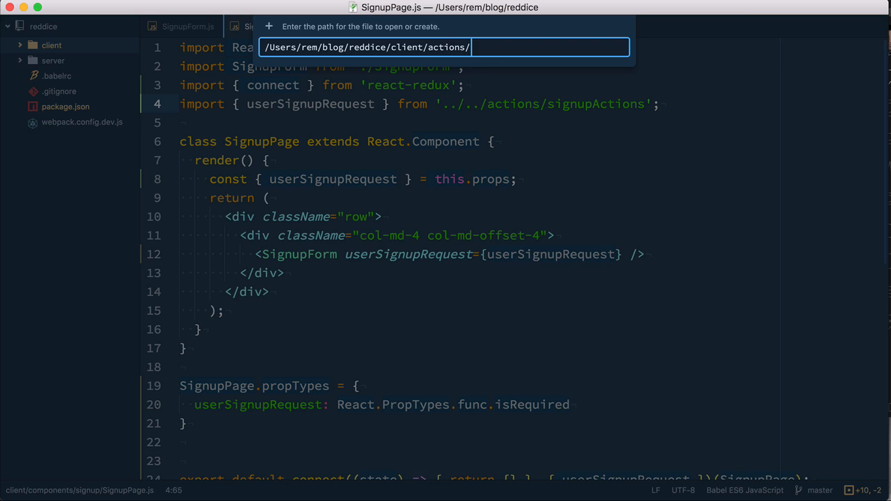
text(signupAction)
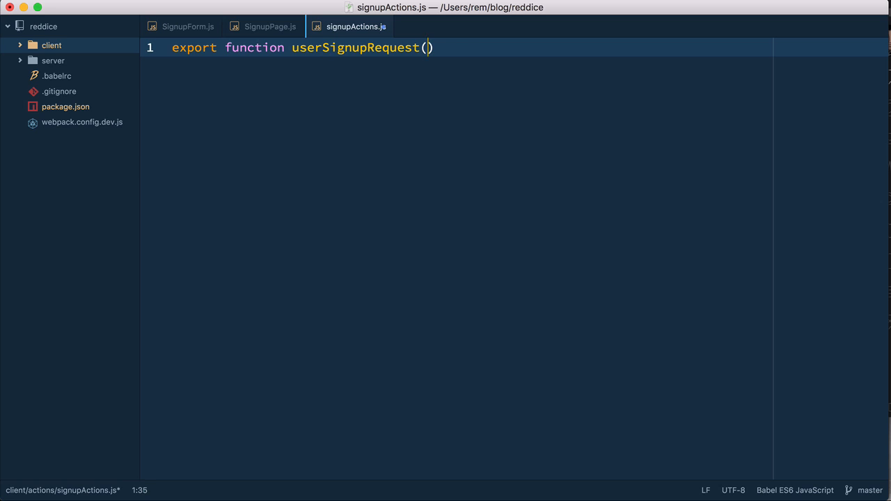
text(userData) {)
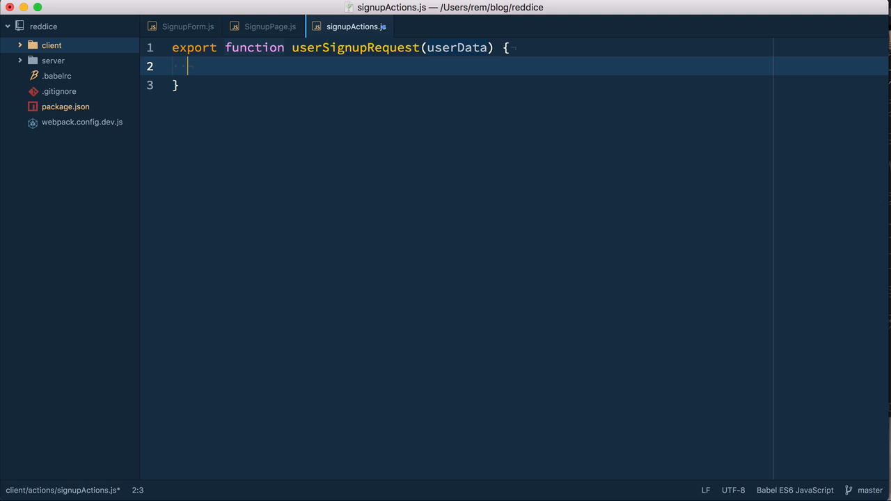
text(return ())
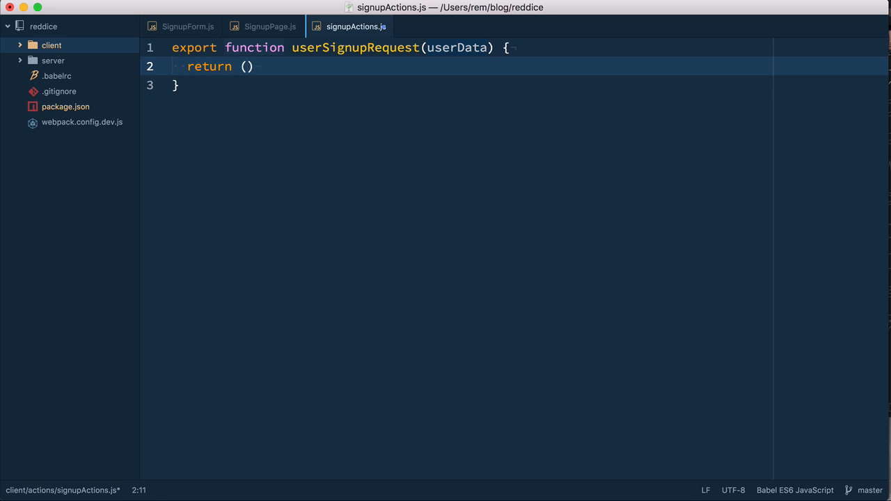
text(disp)
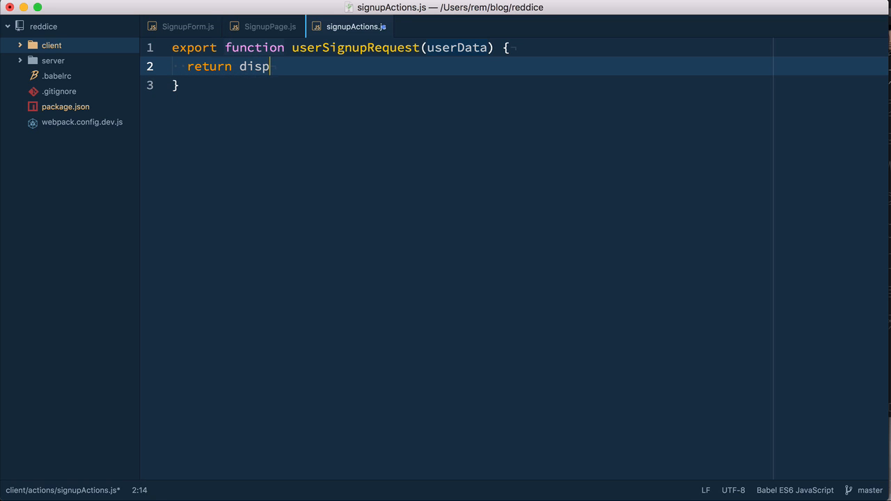
text(atch => {)
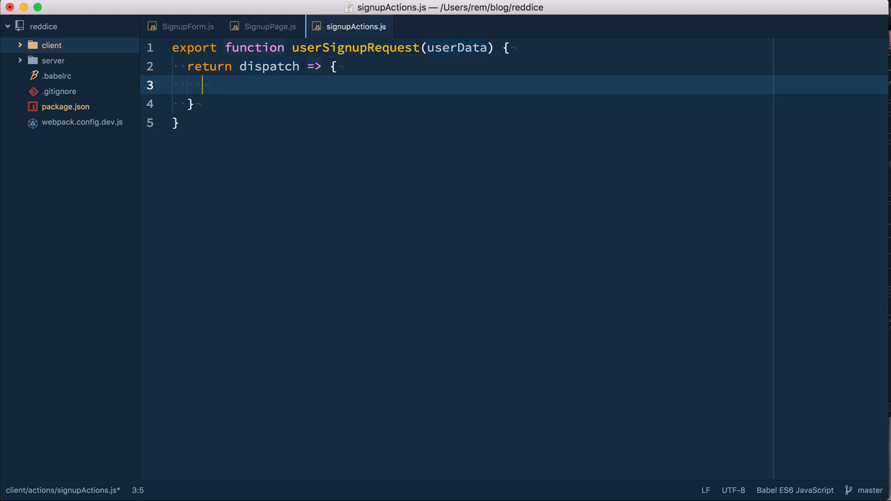
Have the thunk return axios.post('/api/users', userData) and import axios
text(return axio)
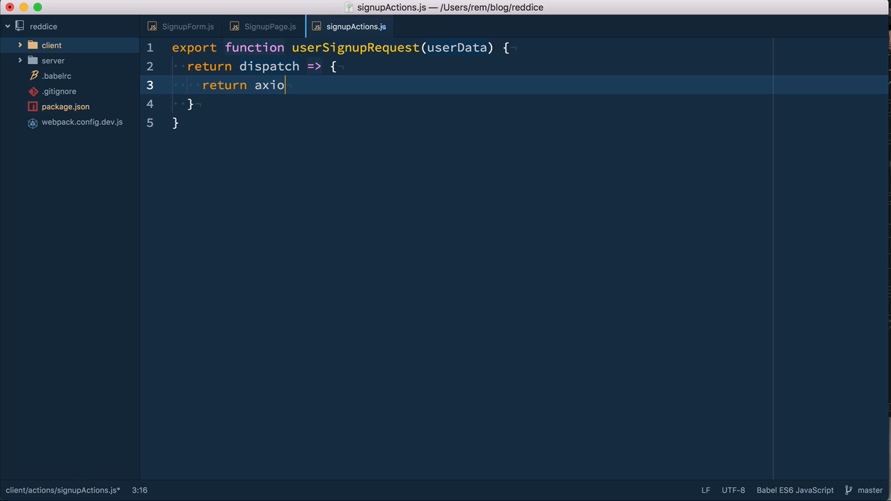
text(s.)
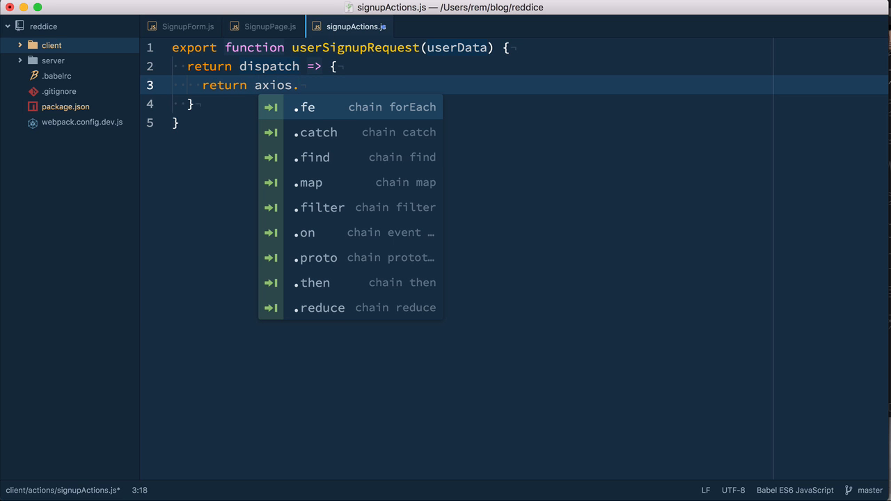
text(post())
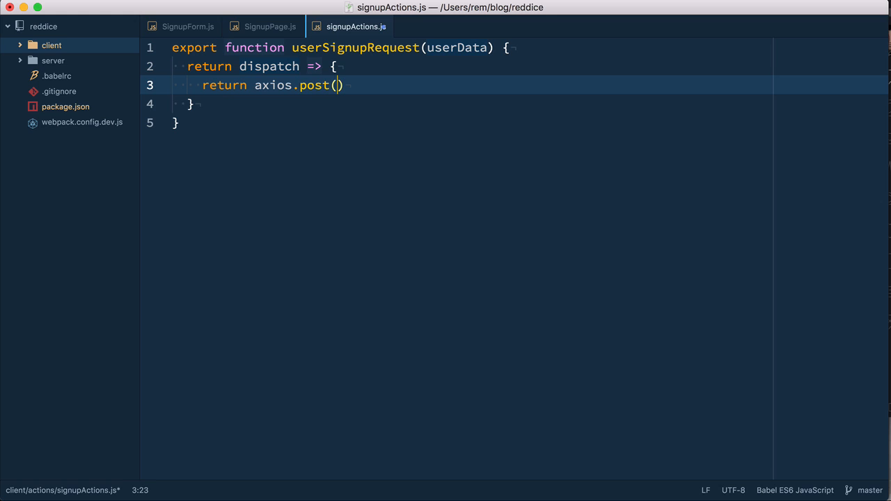
text('/')
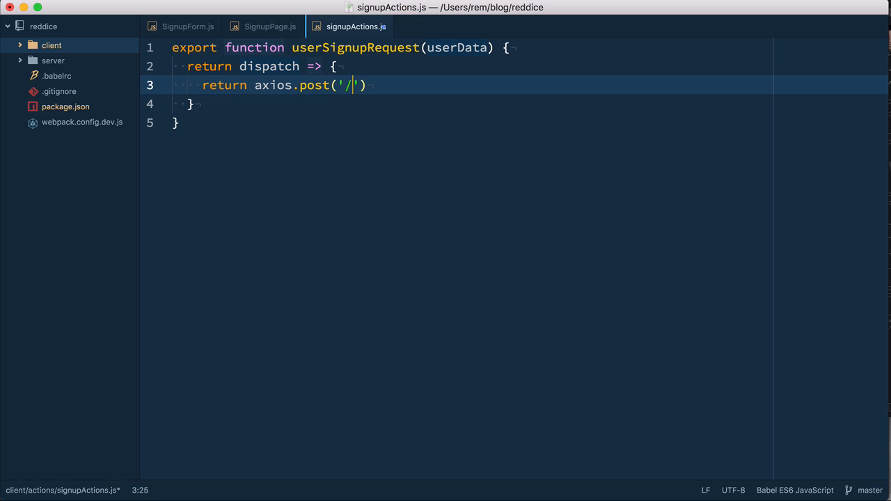
text(api/user)
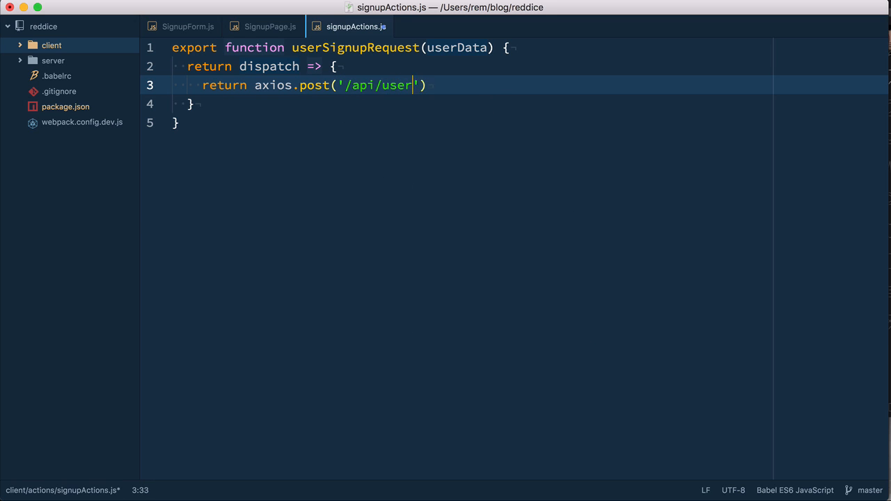
text(s',)
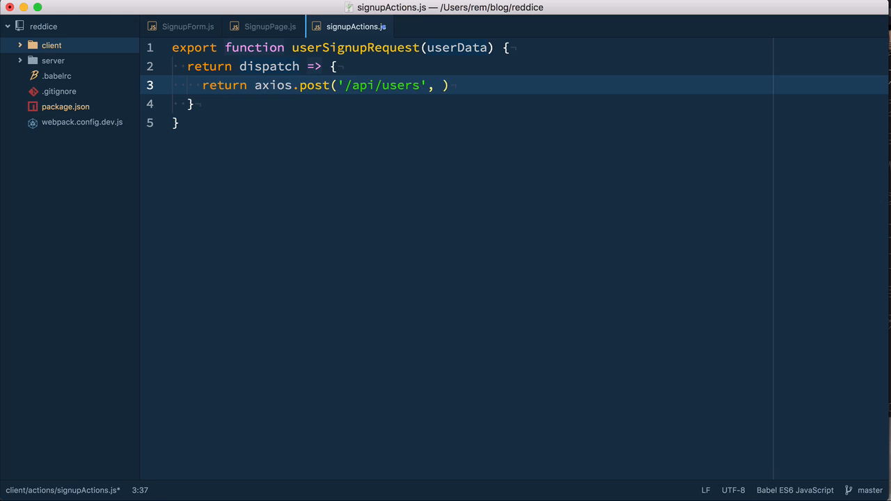
text(userData);)
text(import)
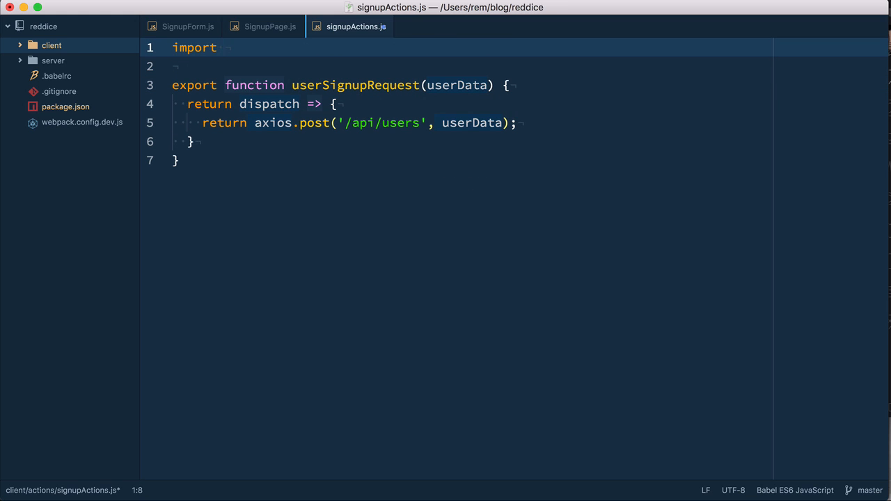
text(axios from 'axios';)
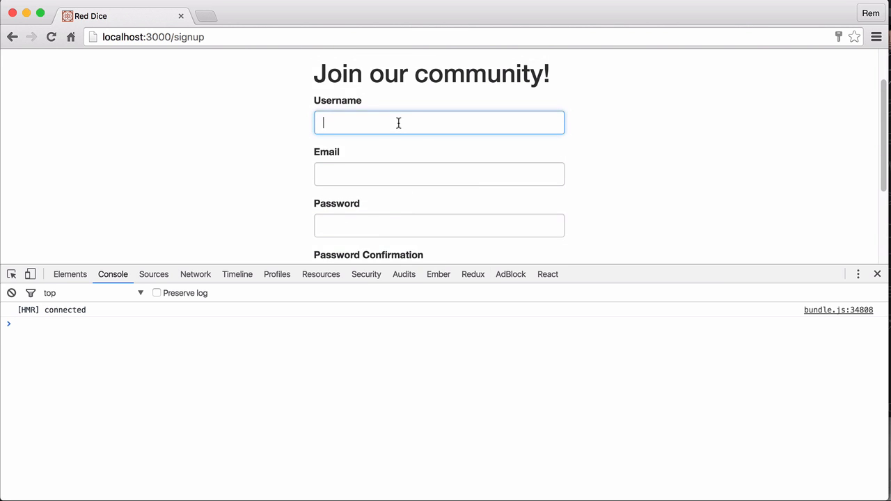
Submit the form and inspect the /api/users request payload in the Network tab
click(346, 246)
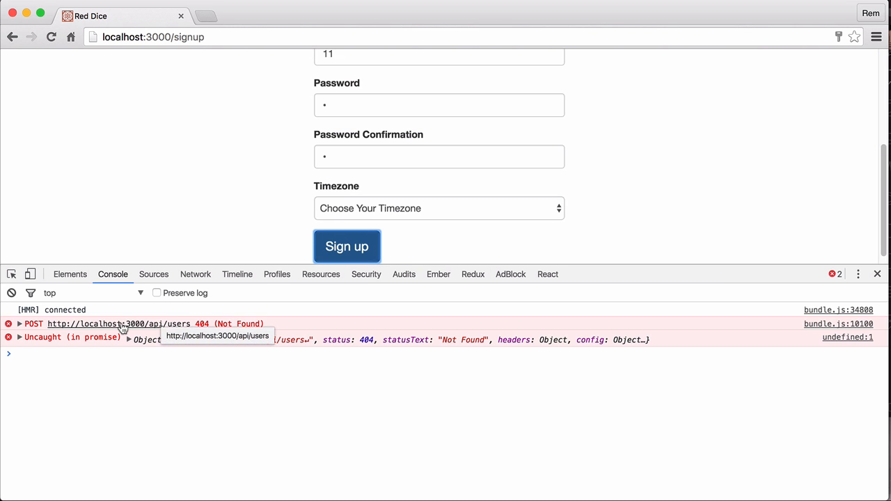
click(195, 273)
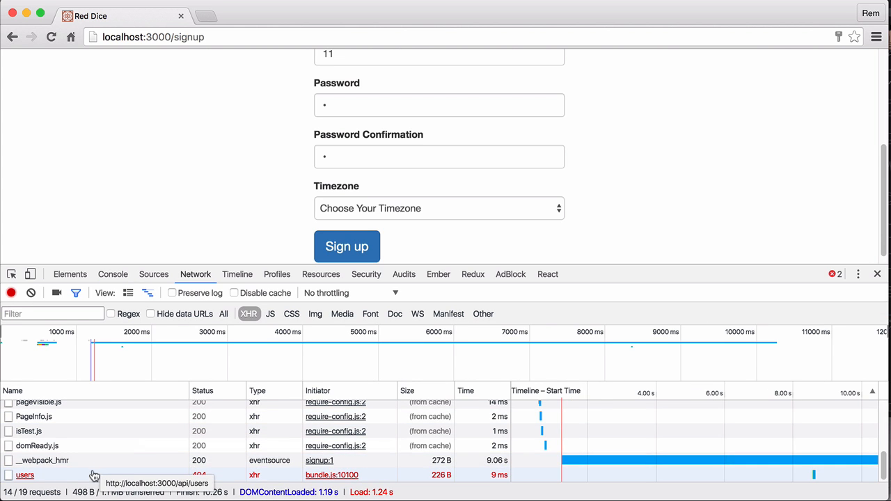
click(25, 475)
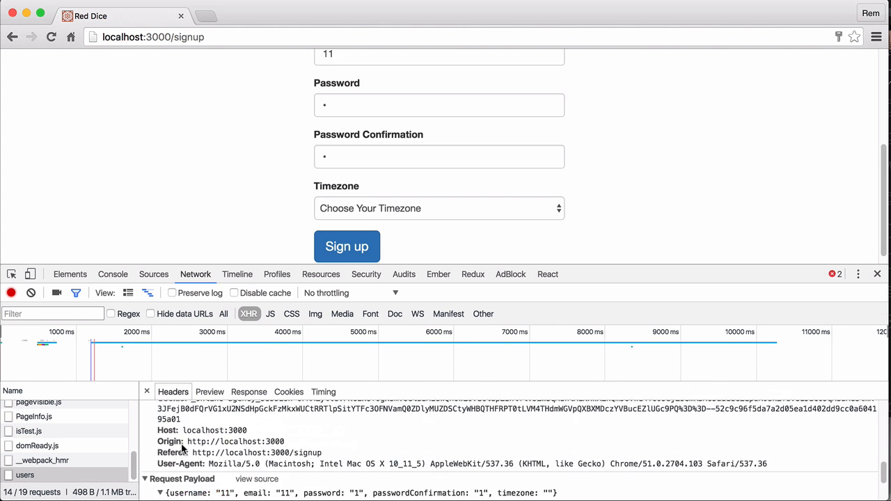
click(145, 479)
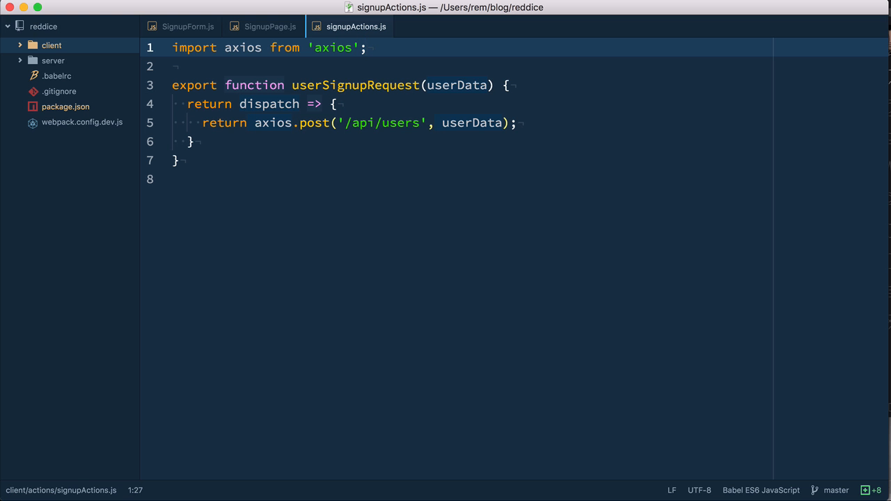
Replace connect's empty (state) => { return {} } argument with null in SignupPage.js
click(270, 27)
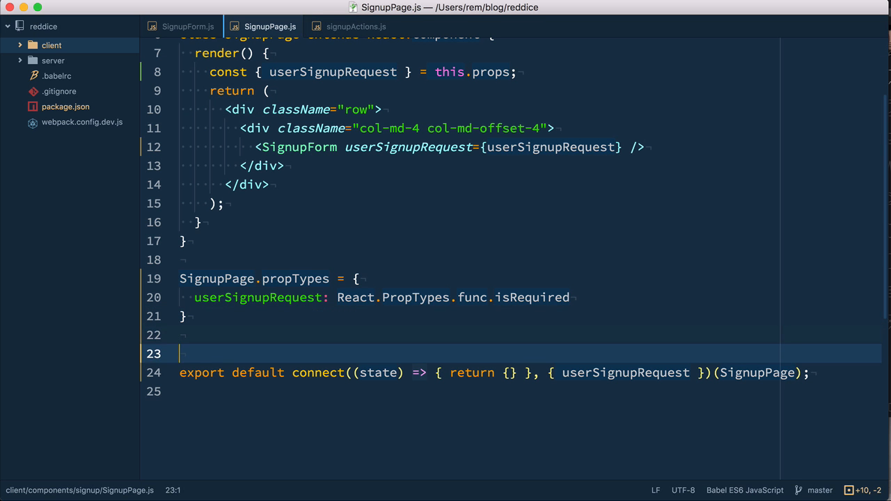
click(358, 373)
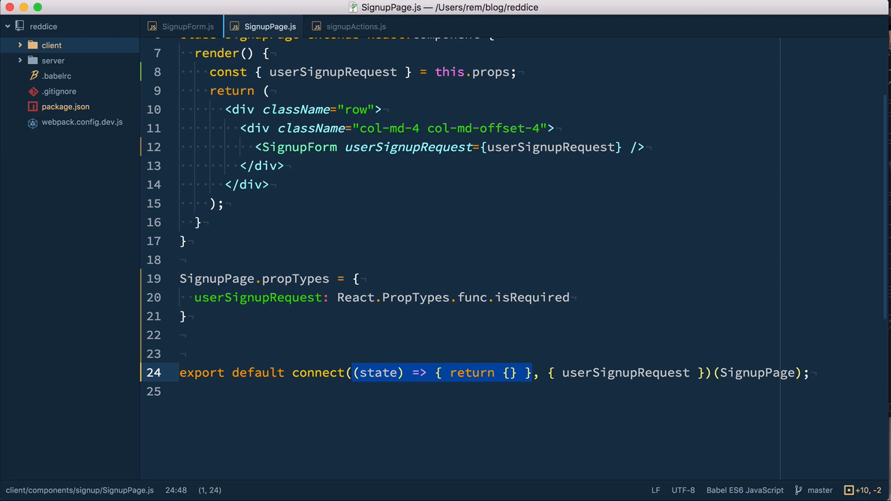
text(null)
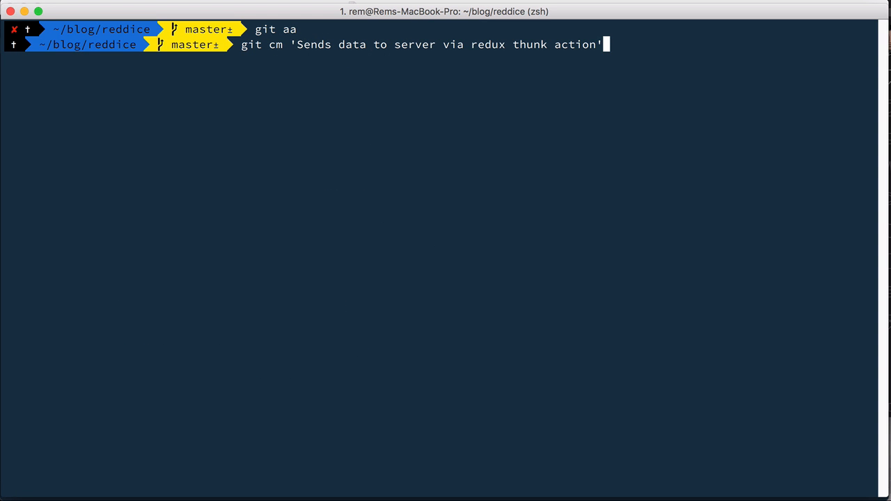
Run git cm 'Sends data to server via redux thunk action' to record the commit
key(Return)
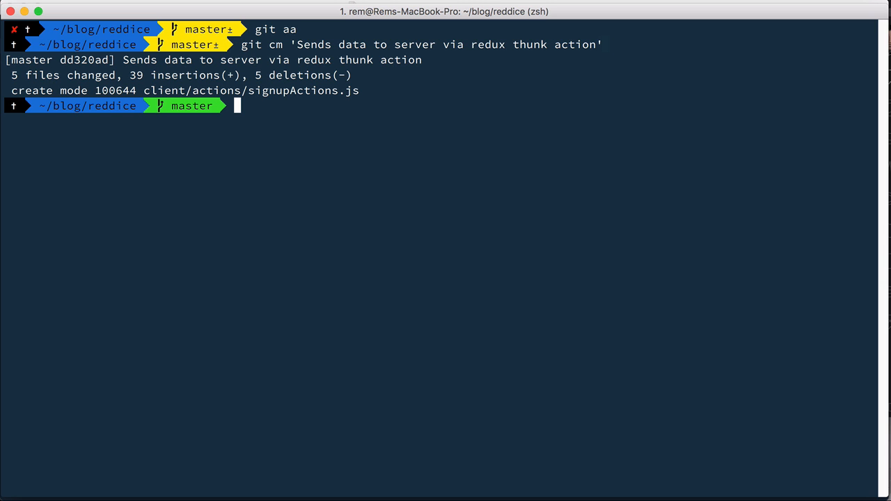